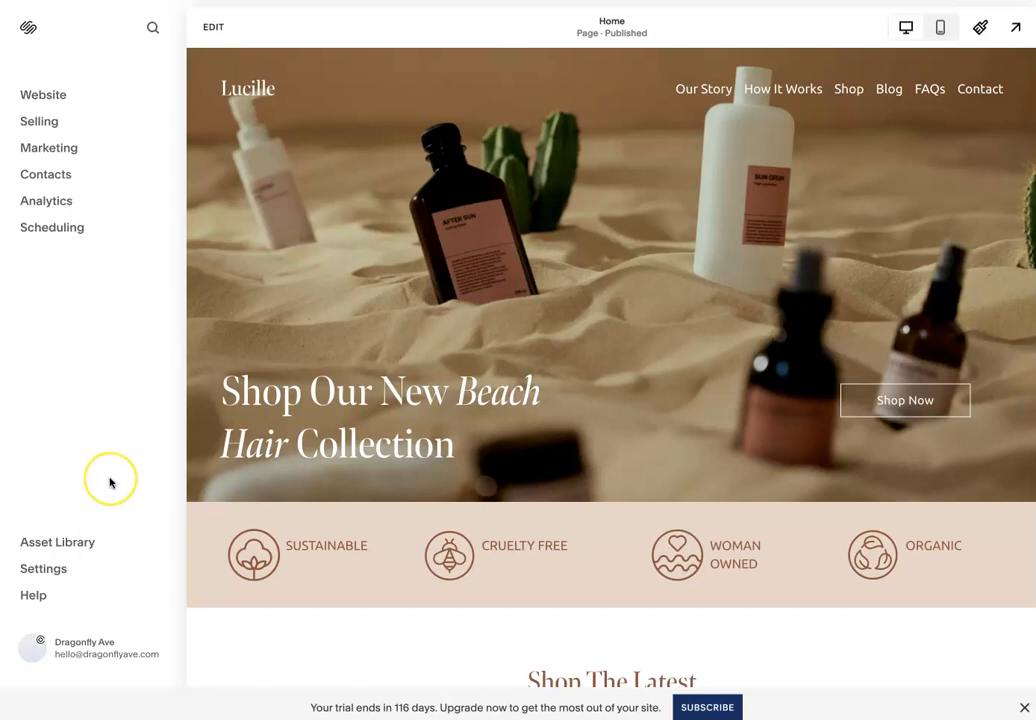
pyautogui.moveTo(390, 444)
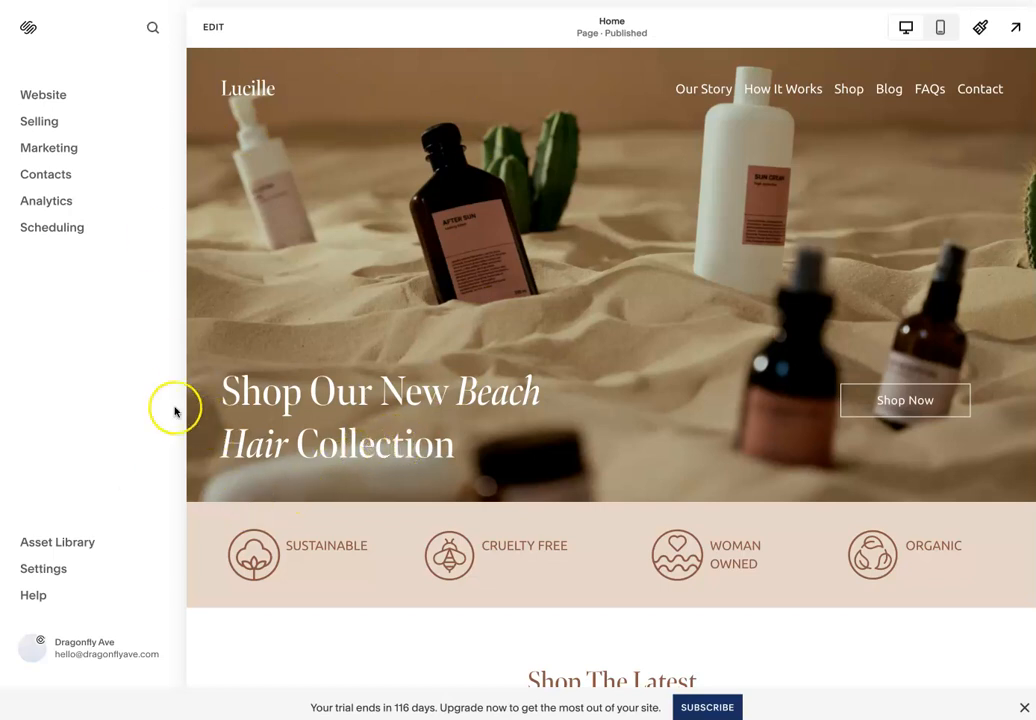
pyautogui.moveTo(40, 68)
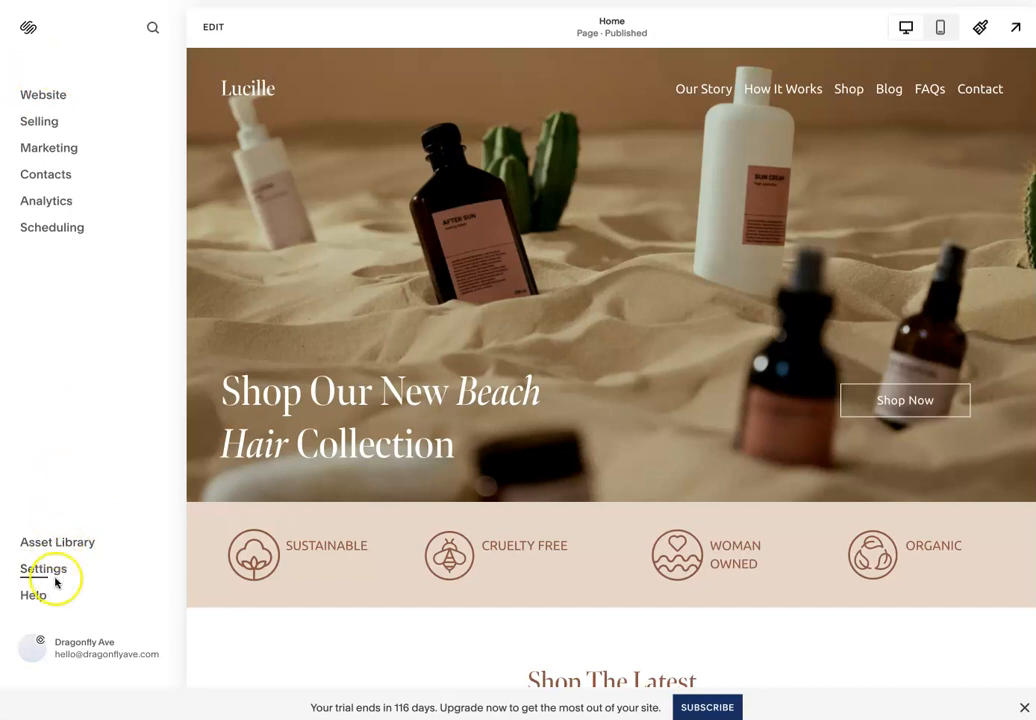
# Go from site Settings to Shipping and bring up the Pickup setup page
pyautogui.click(43, 568)
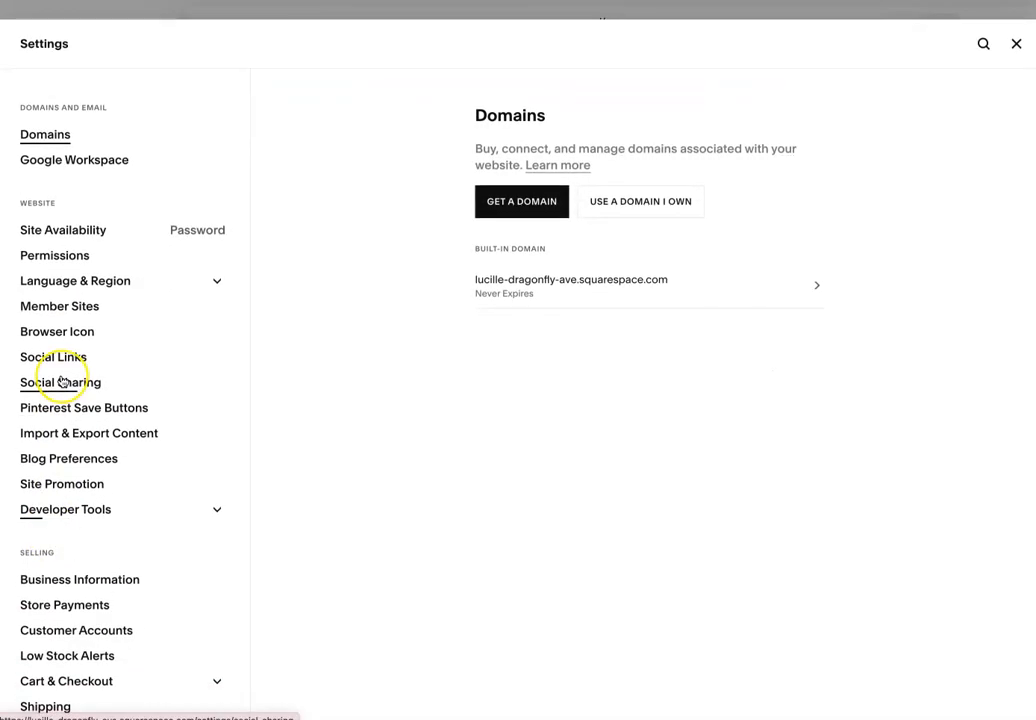
pyautogui.scroll(-3)
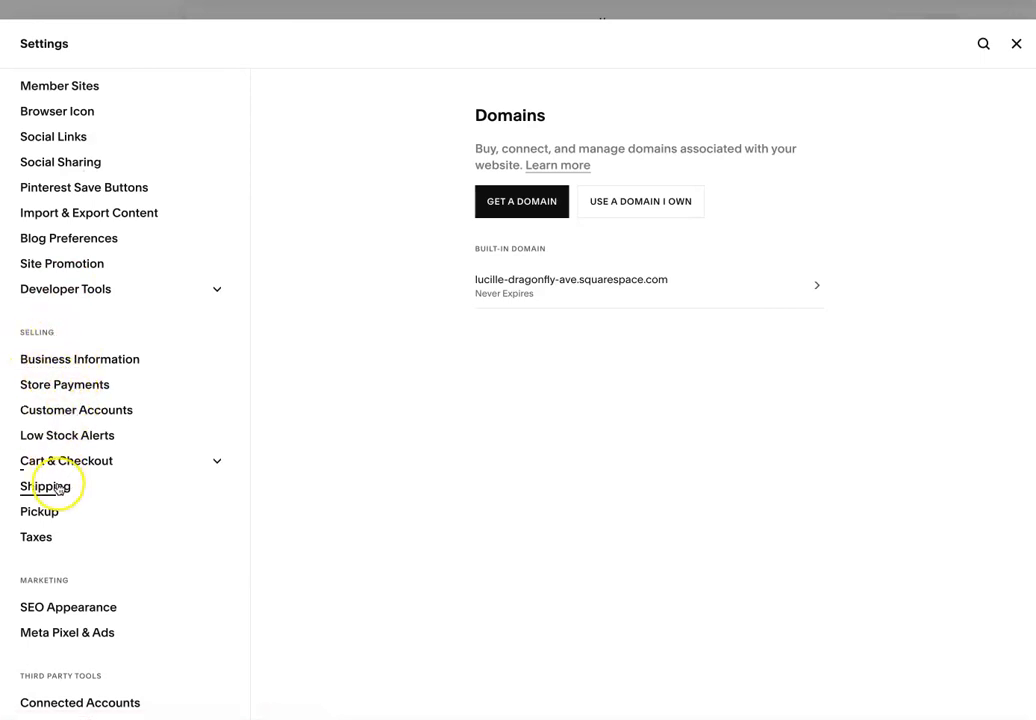
pyautogui.click(46, 486)
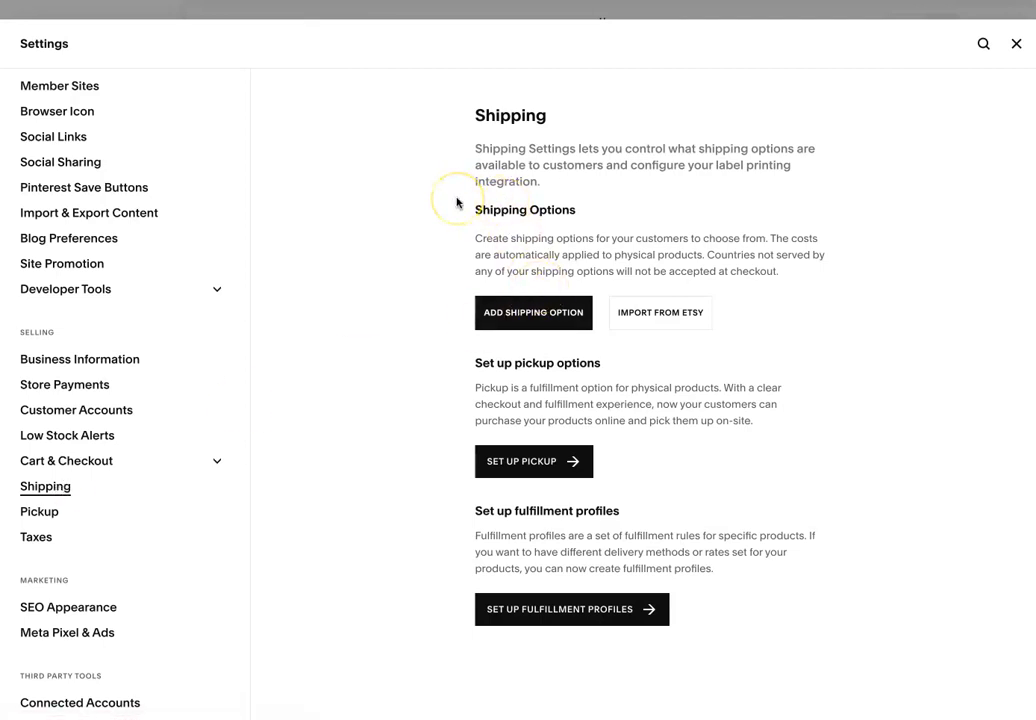
pyautogui.moveTo(402, 376)
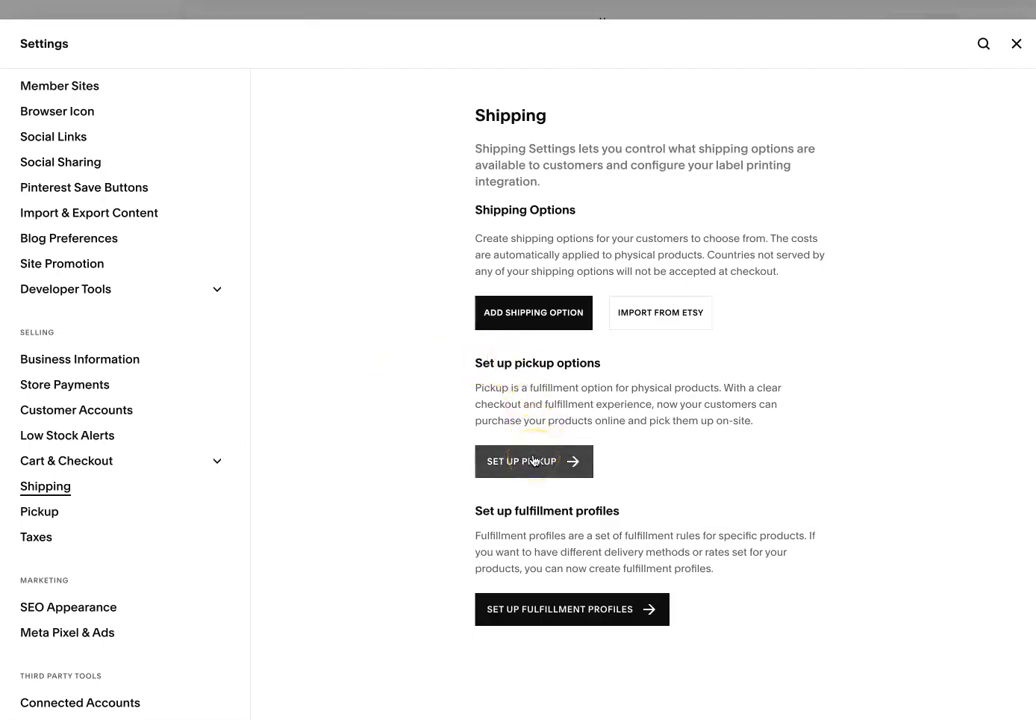
pyautogui.click(534, 461)
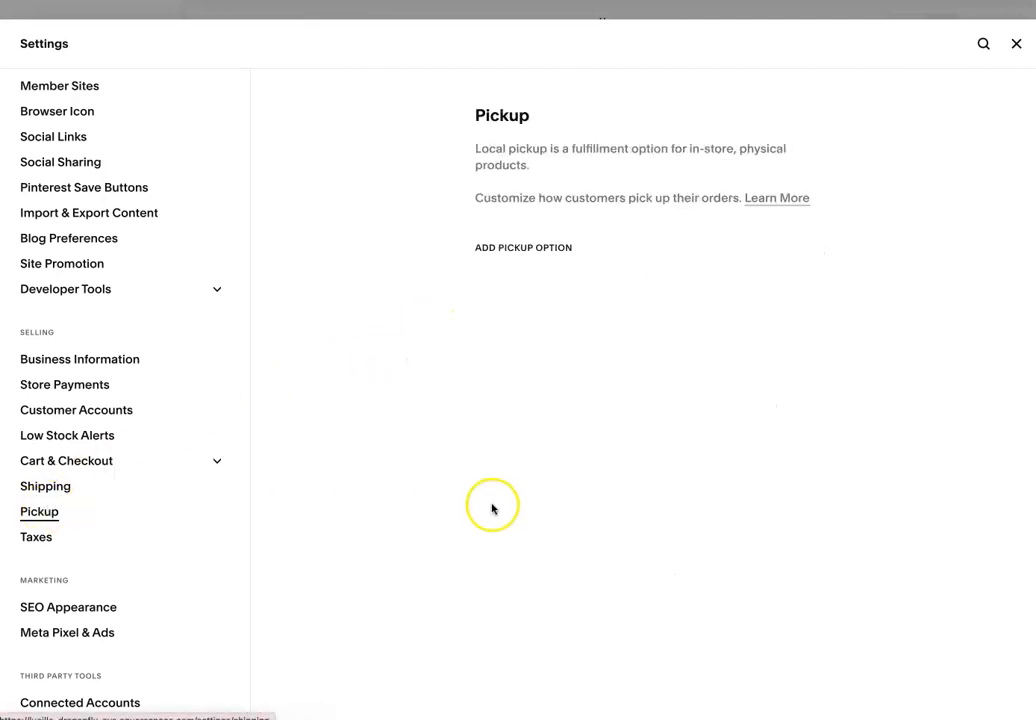
pyautogui.click(523, 247)
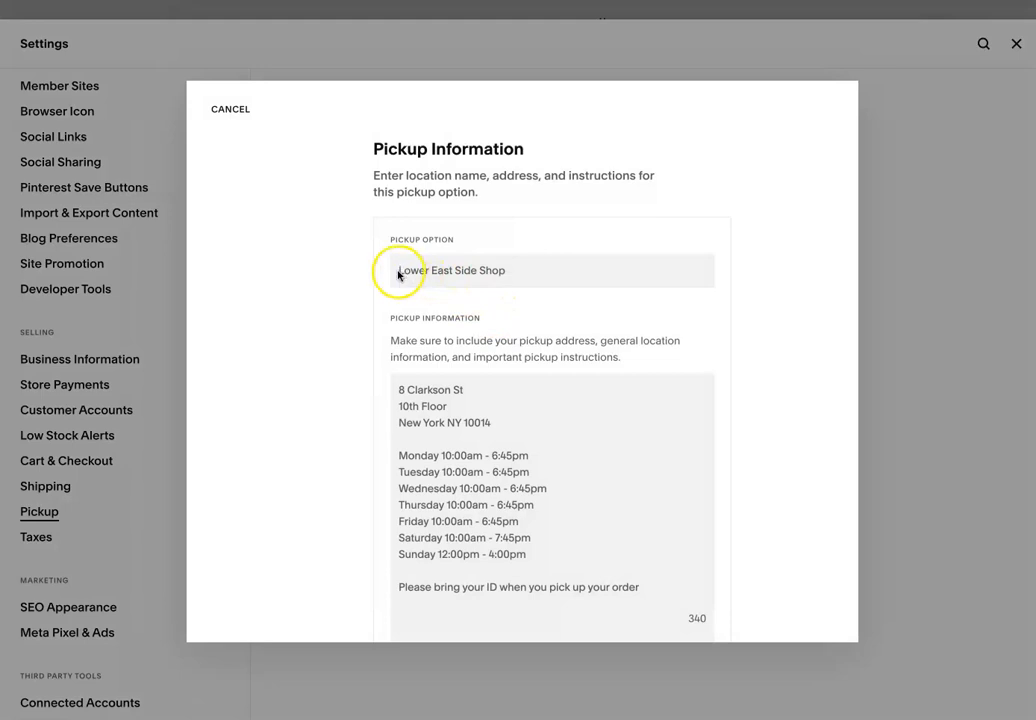
pyautogui.scroll(-3)
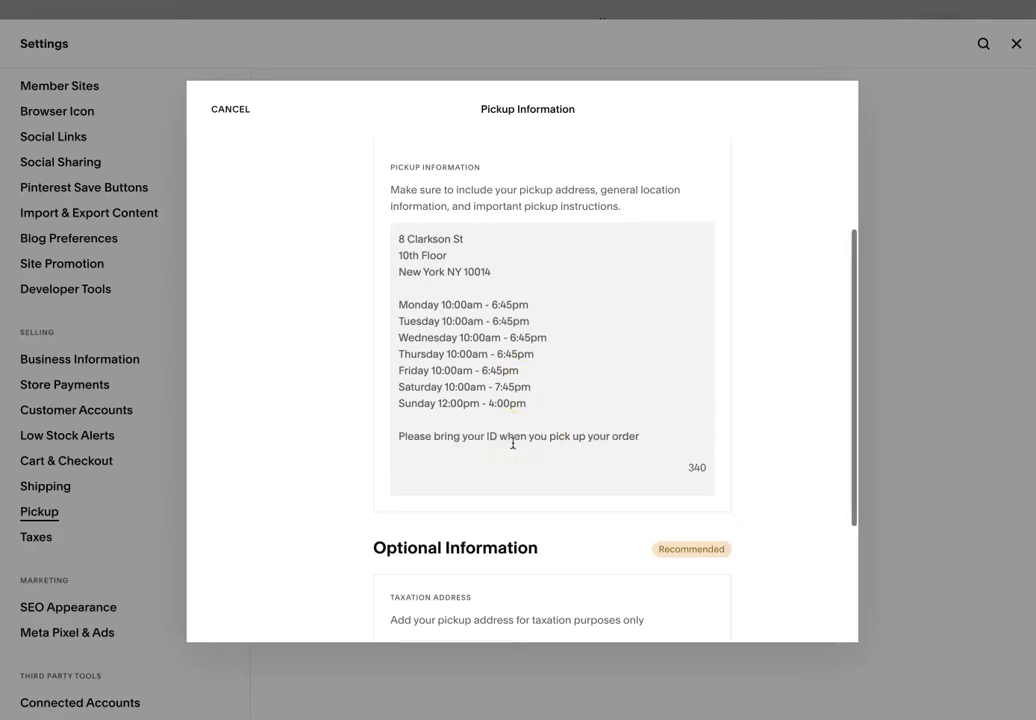
pyautogui.scroll(-3)
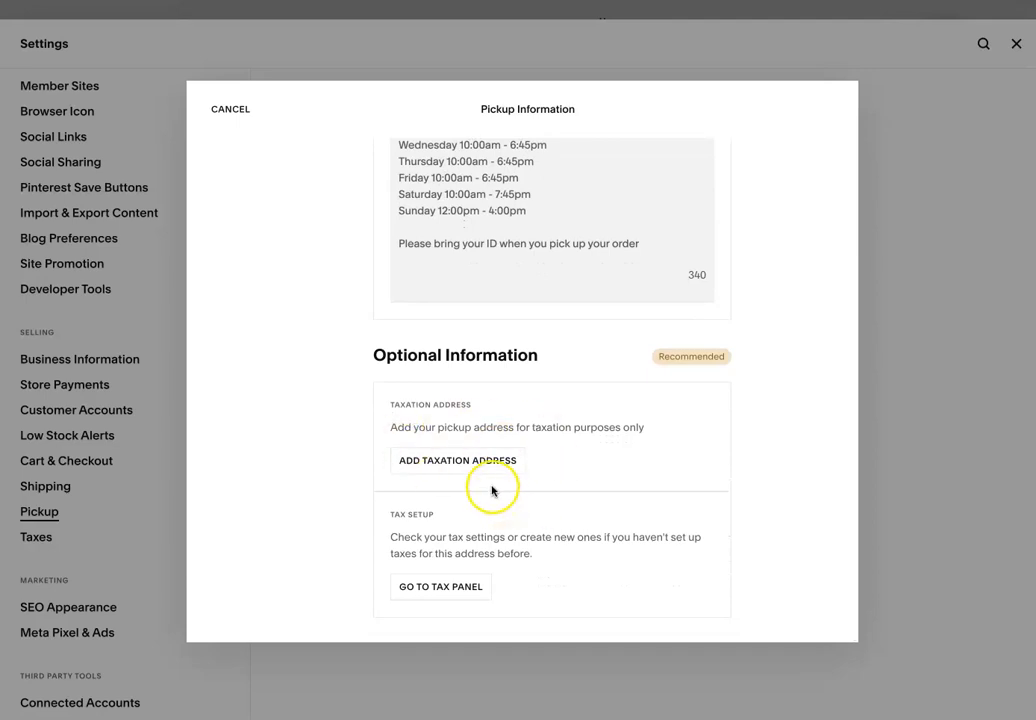
pyautogui.moveTo(513, 502)
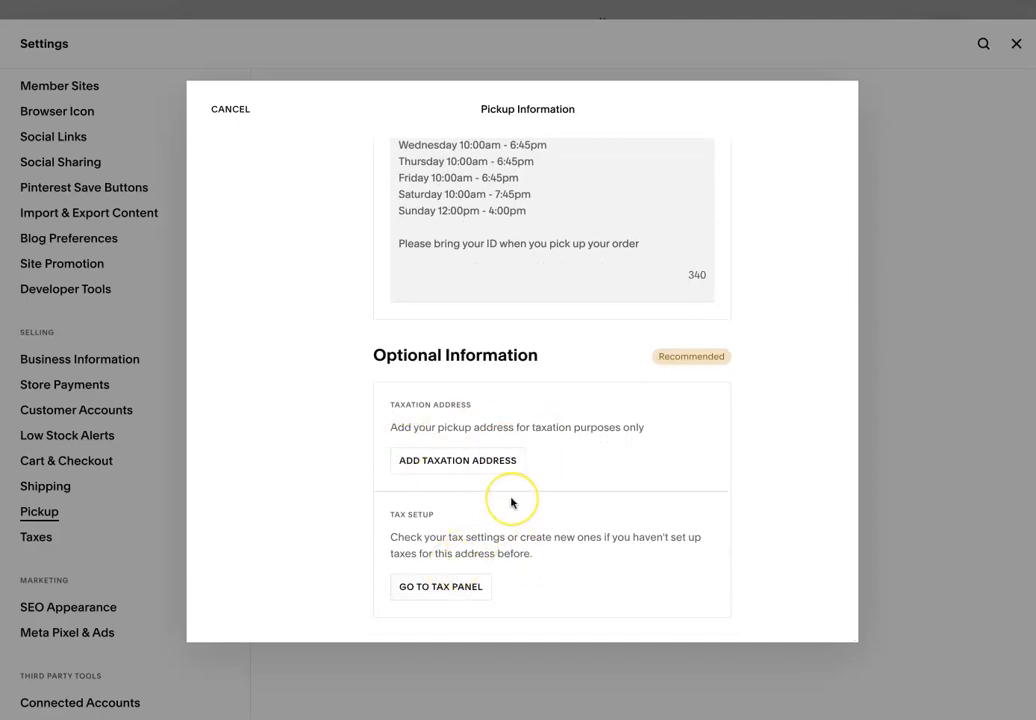
pyautogui.scroll(3)
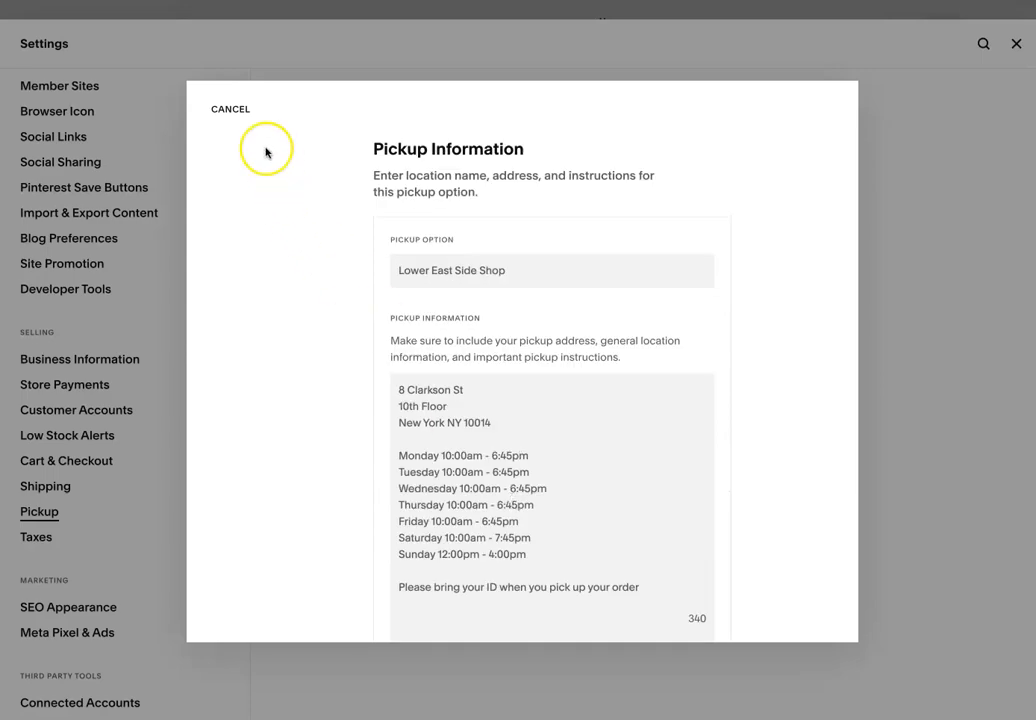
pyautogui.click(231, 109)
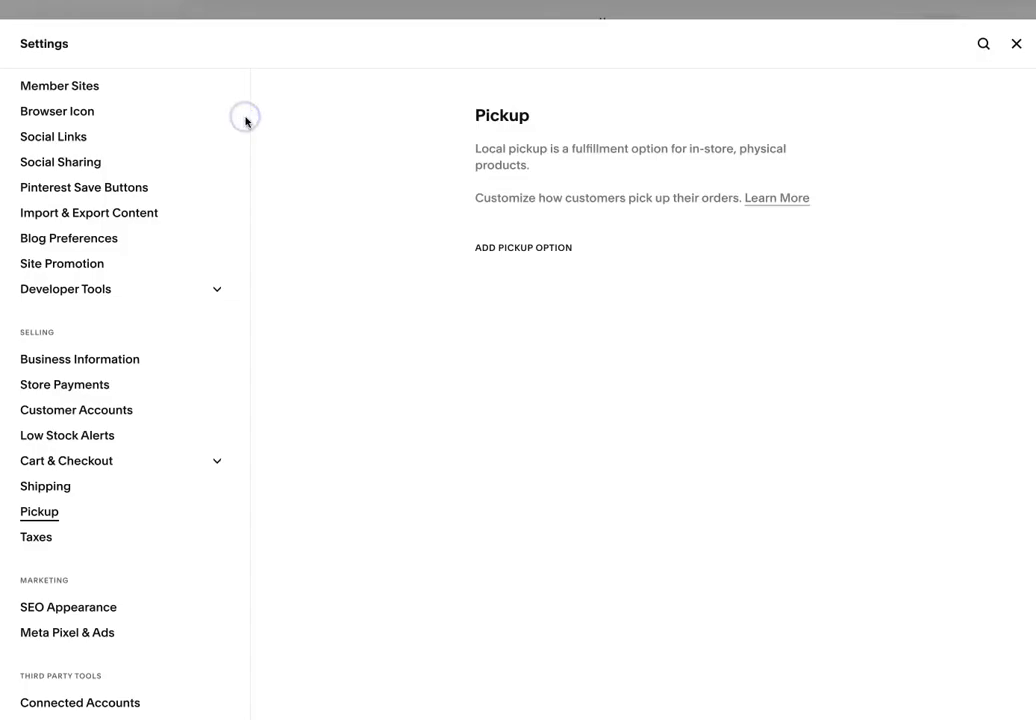
# Back in Shipping, add a new option whose rates FedEx calculates
pyautogui.click(45, 486)
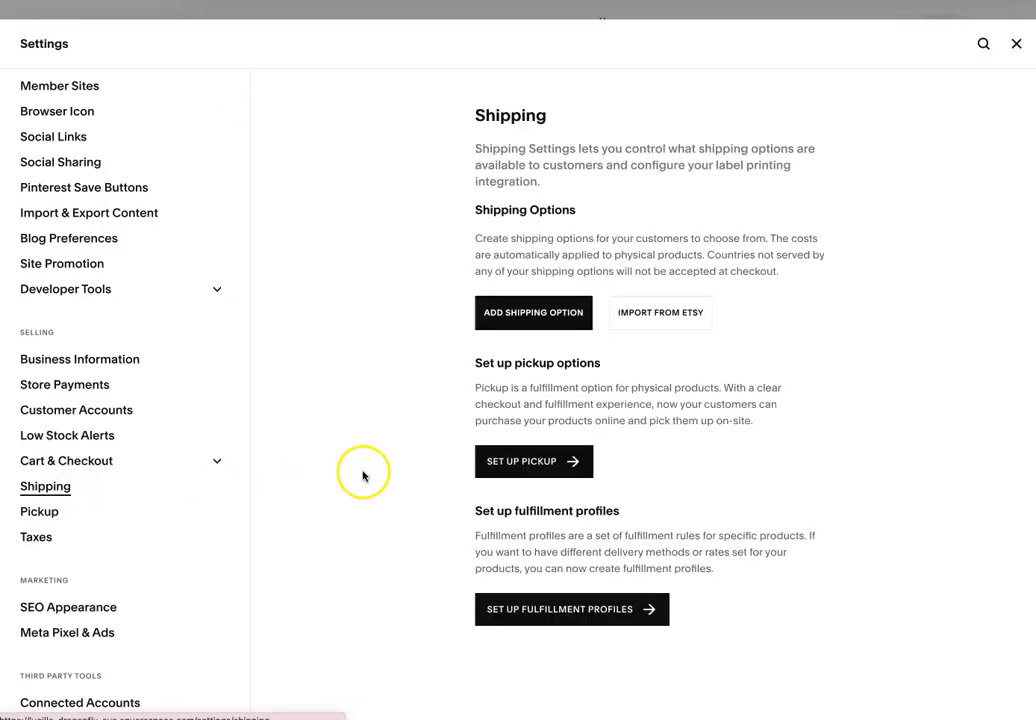
pyautogui.click(533, 312)
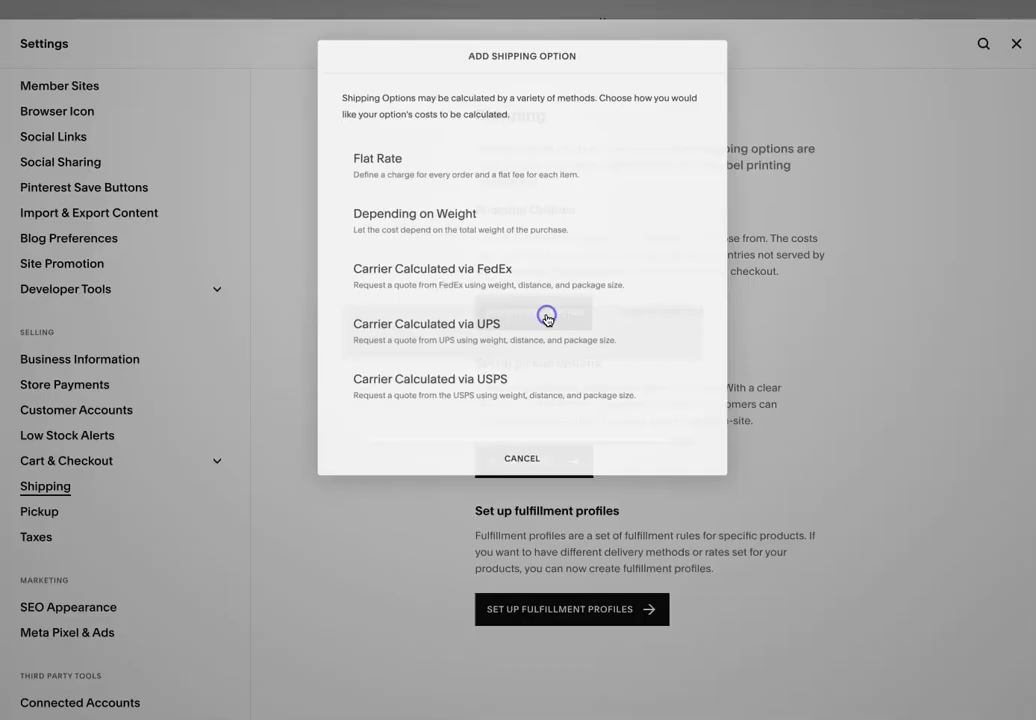
pyautogui.click(545, 318)
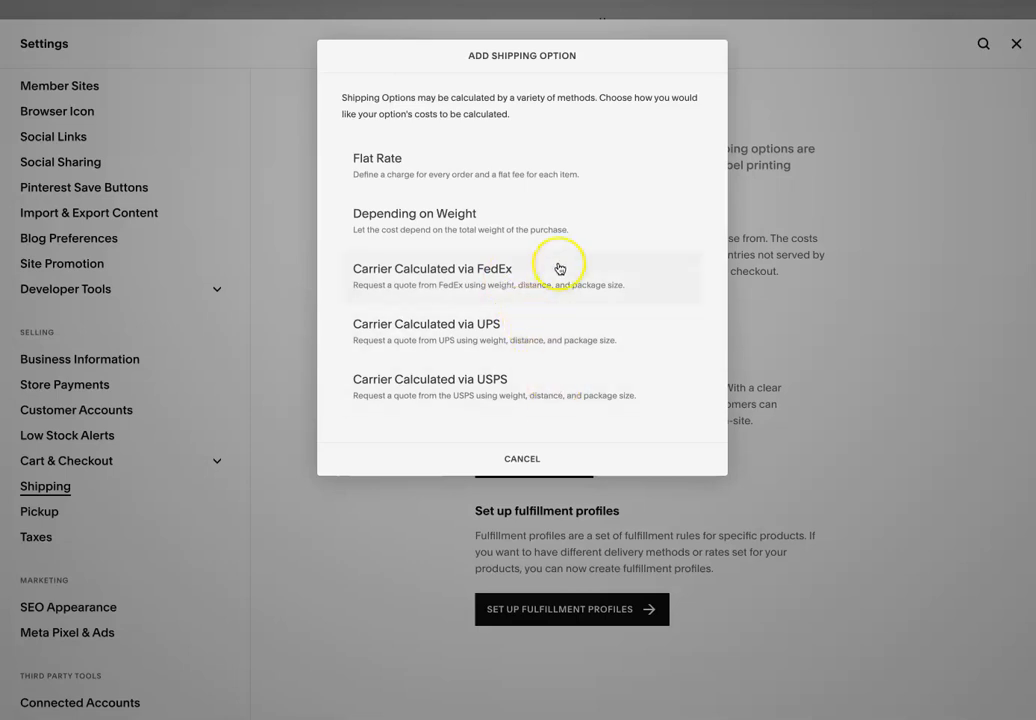
pyautogui.click(433, 268)
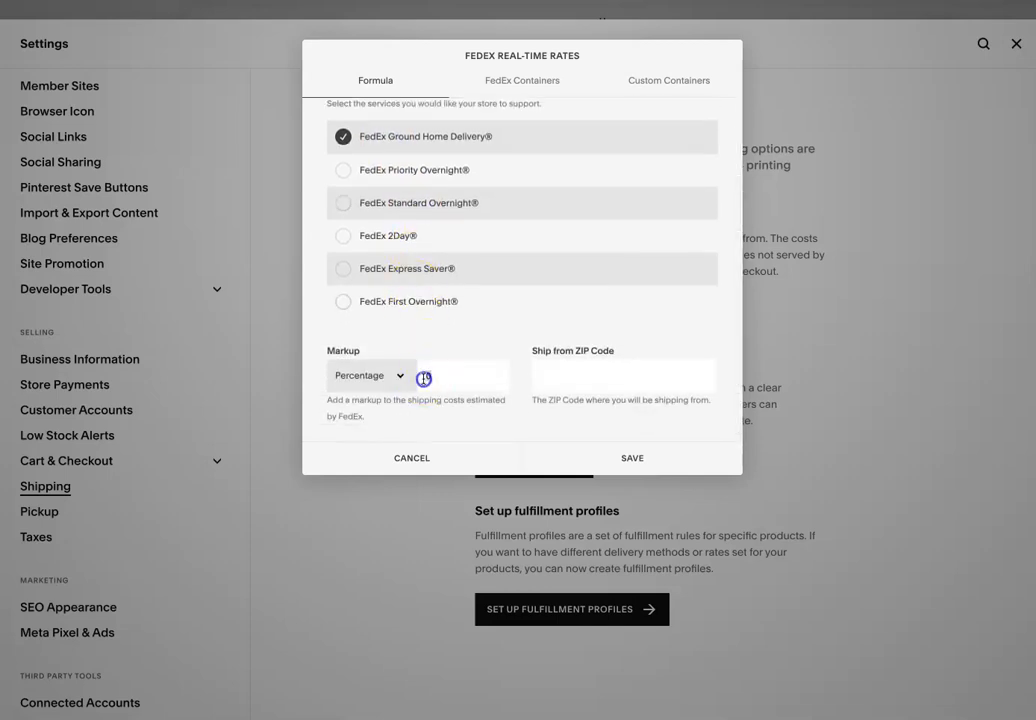
# Try a 5% FedEx markup, browse the container tabs, then abandon the FedEx setup
pyautogui.click(372, 375)
pyautogui.write('5')
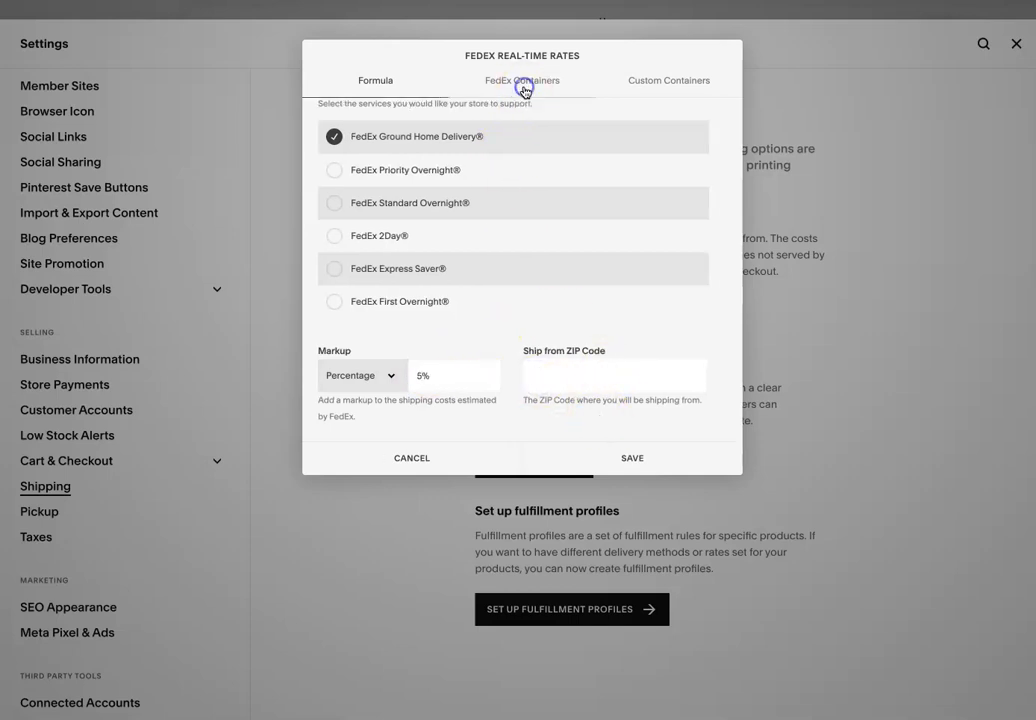
pyautogui.click(514, 80)
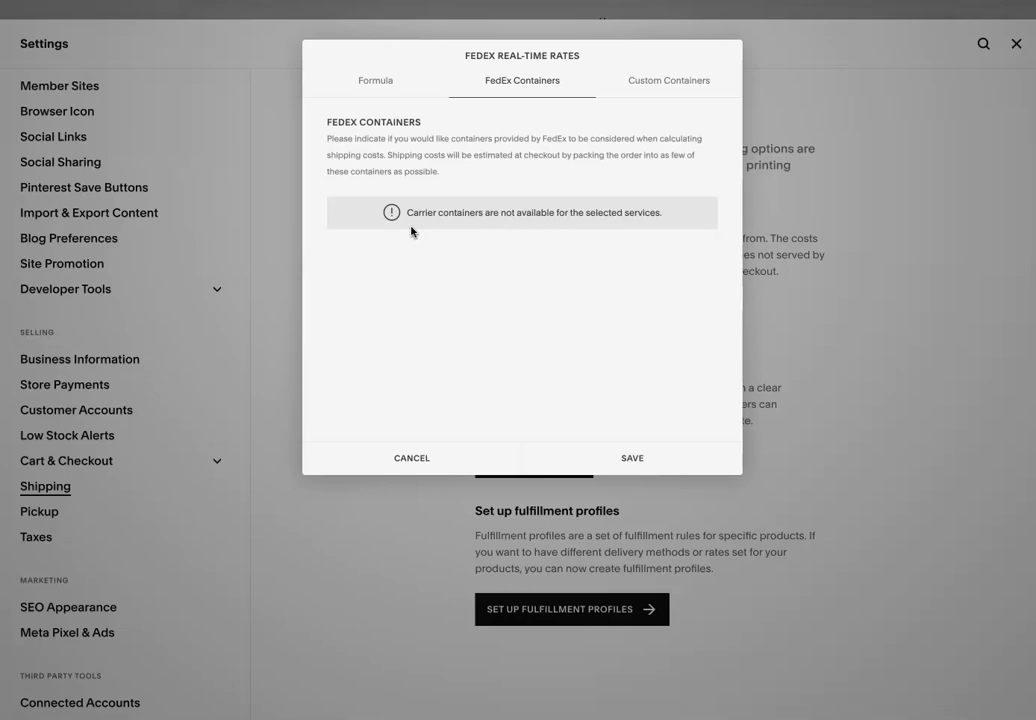
pyautogui.click(664, 76)
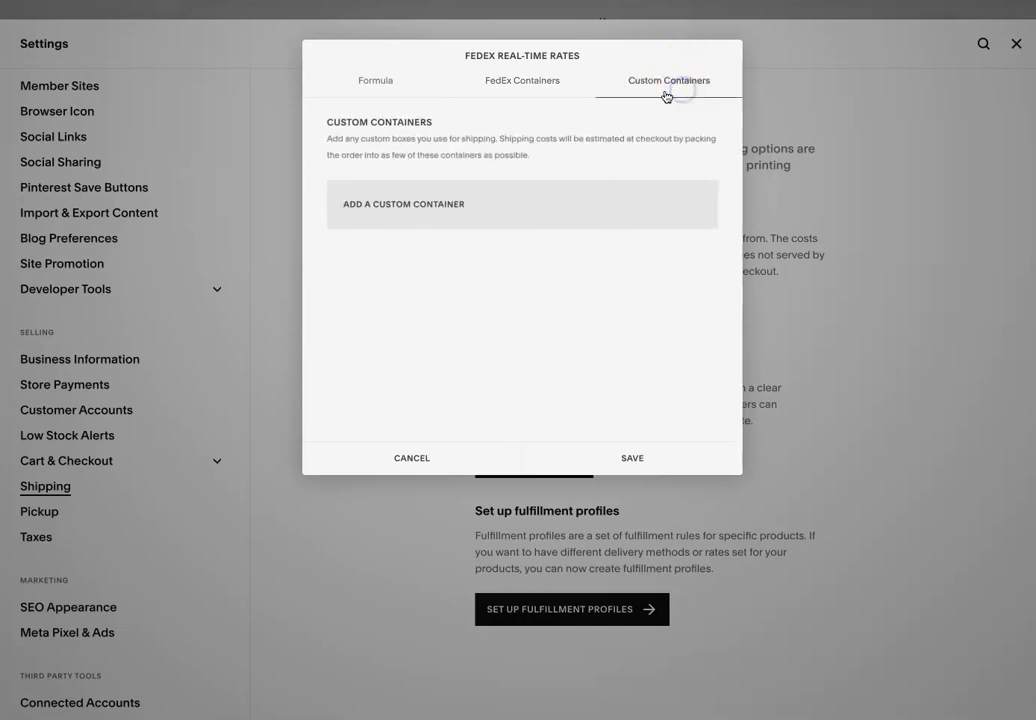
pyautogui.click(514, 80)
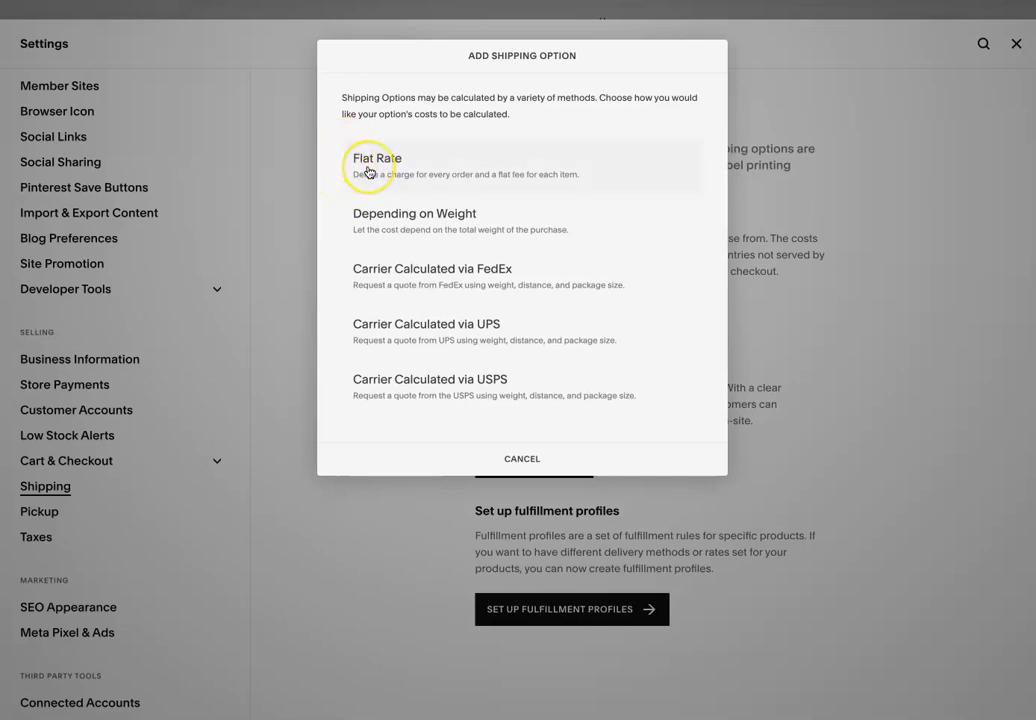
pyautogui.moveTo(362, 222)
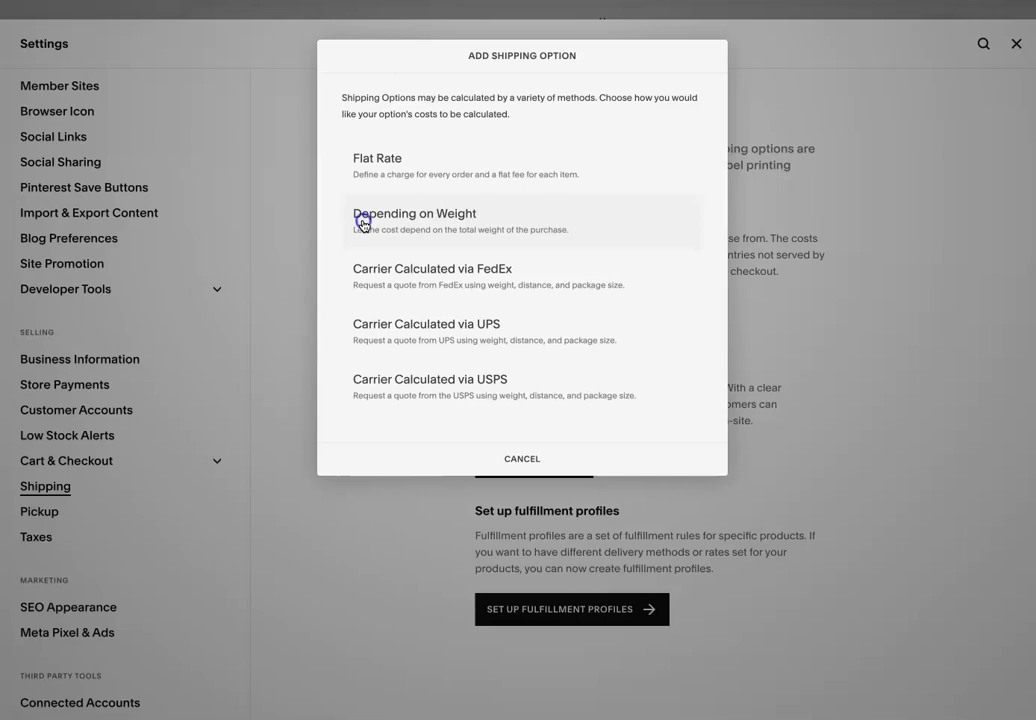
# Choose Depending on Weight as the new option's pricing method
pyautogui.click(427, 213)
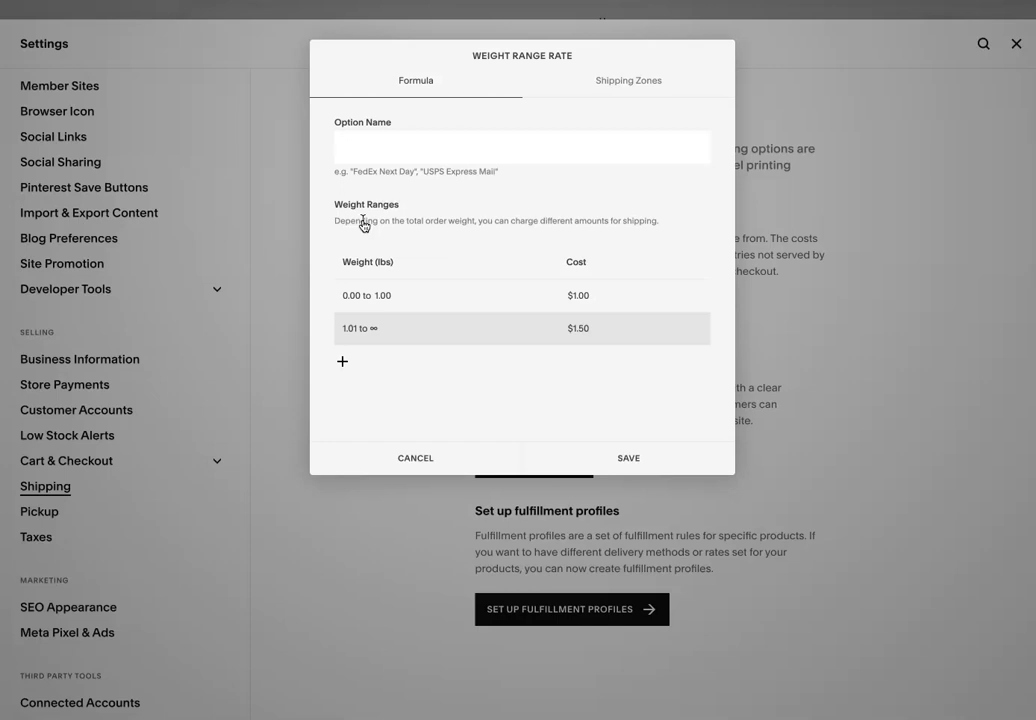
# Name the weight-range shipping option 'Next Day'
pyautogui.click(348, 295)
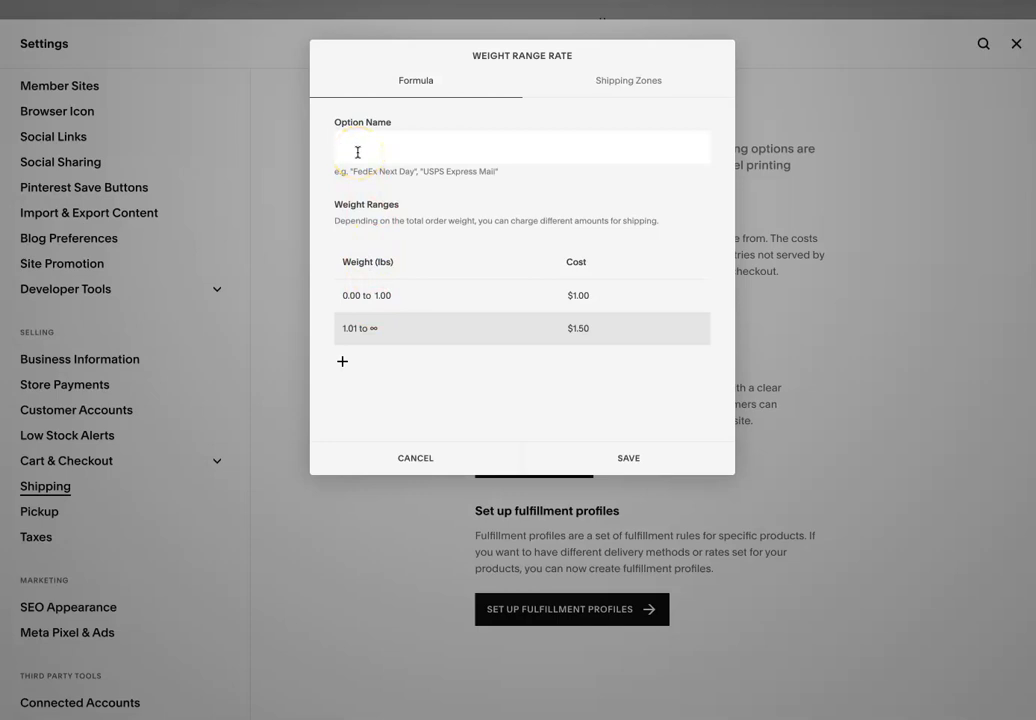
pyautogui.write('Next')
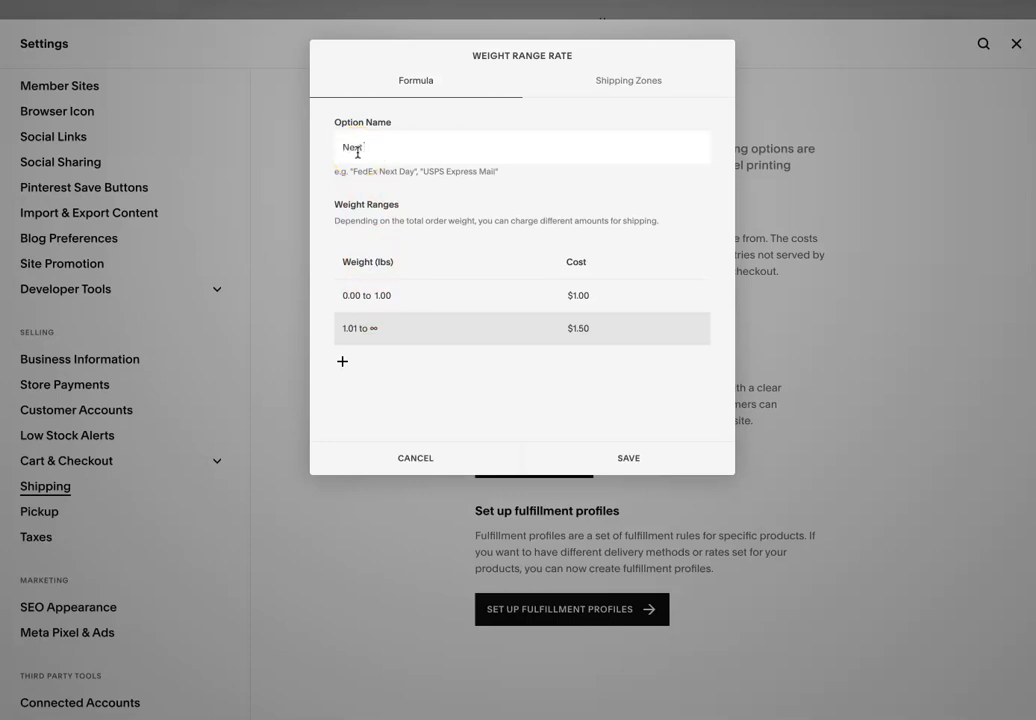
pyautogui.write('Next Day')
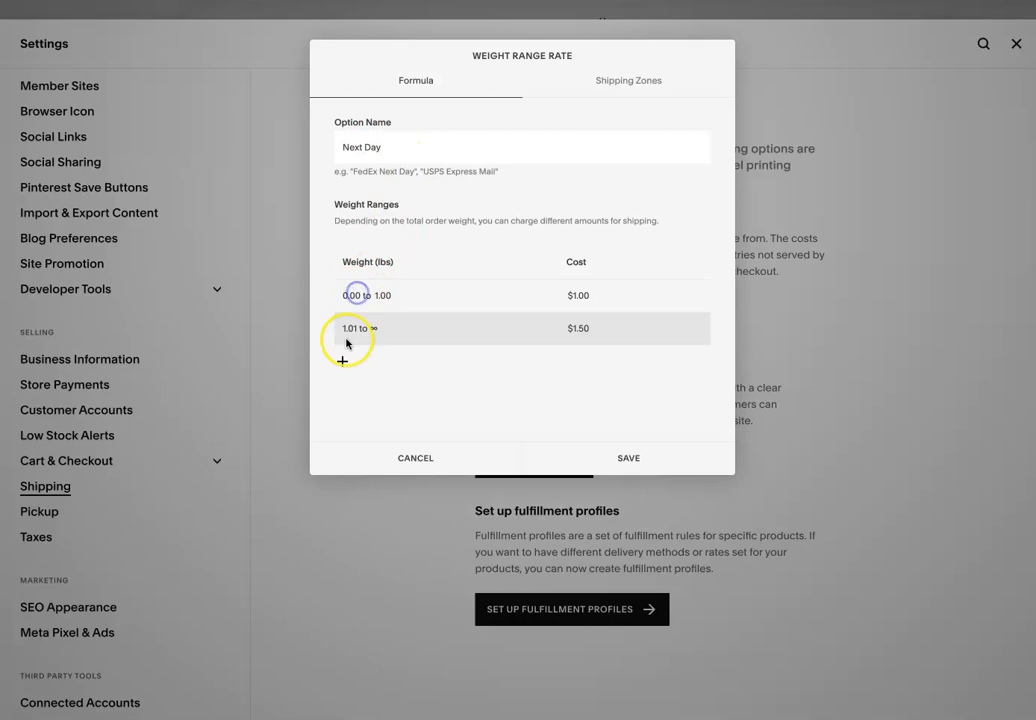
# Set the open-ended heaviest weight tier's cost to $5.50
pyautogui.click(578, 328)
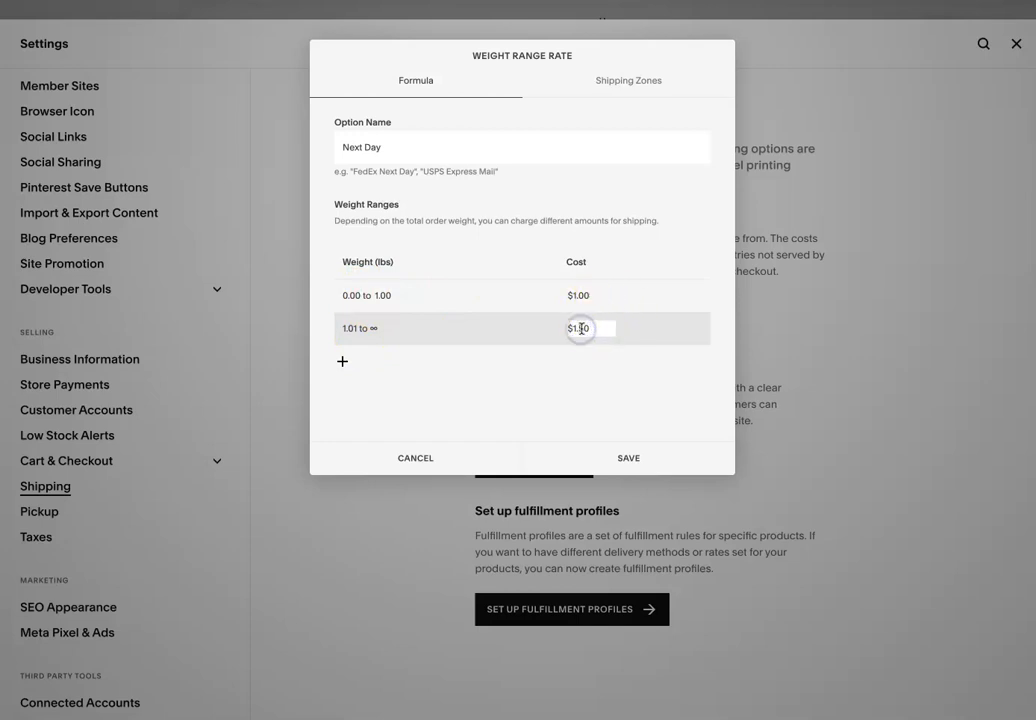
pyautogui.write('5.50')
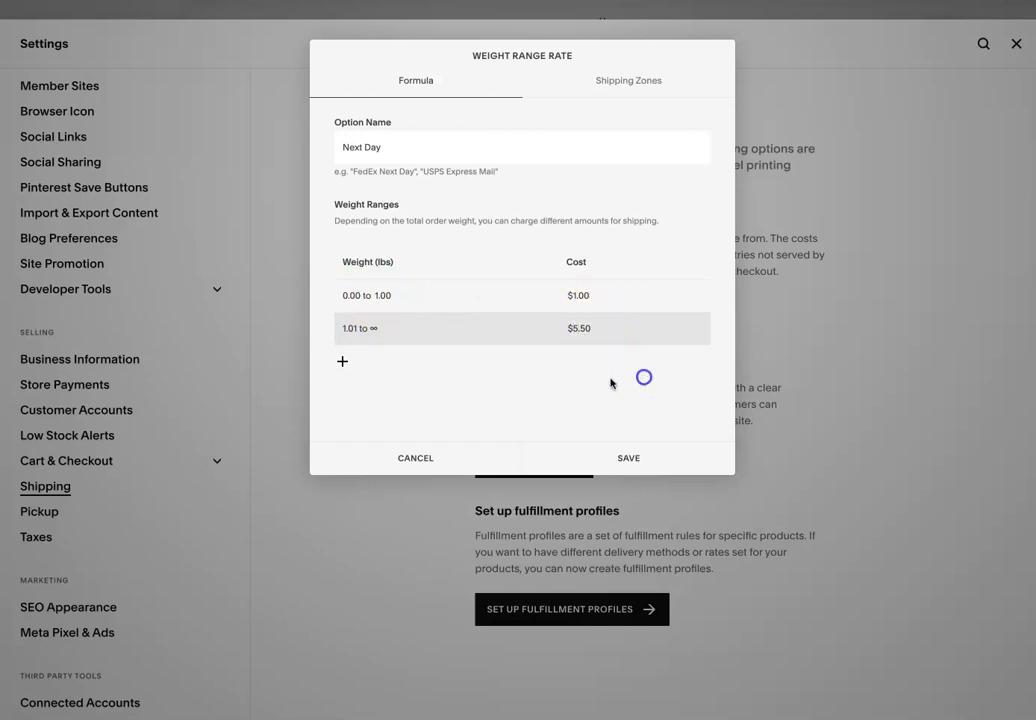
pyautogui.click(338, 361)
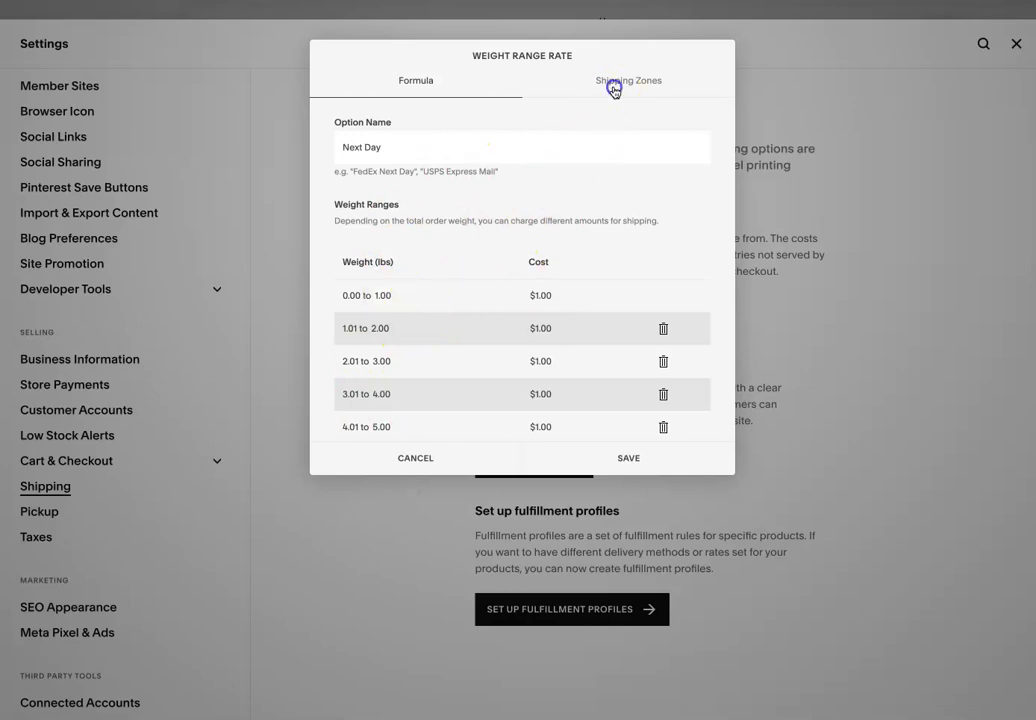
# Add the United States, with all 54 states and territories, as Next Day's shipping zone
pyautogui.click(629, 80)
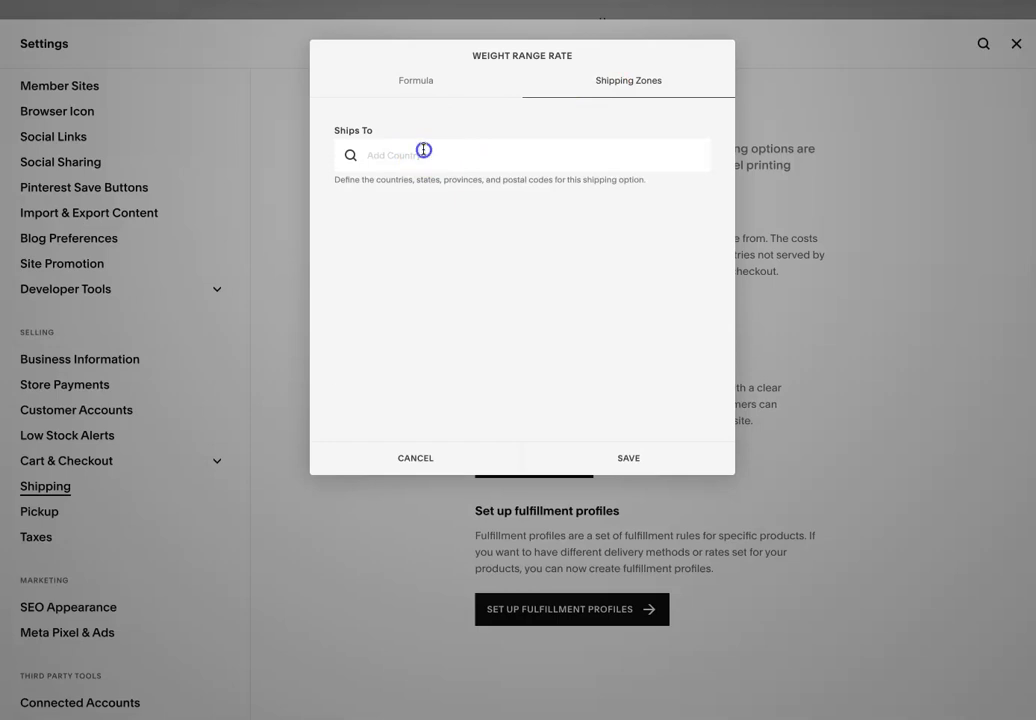
pyautogui.click(500, 155)
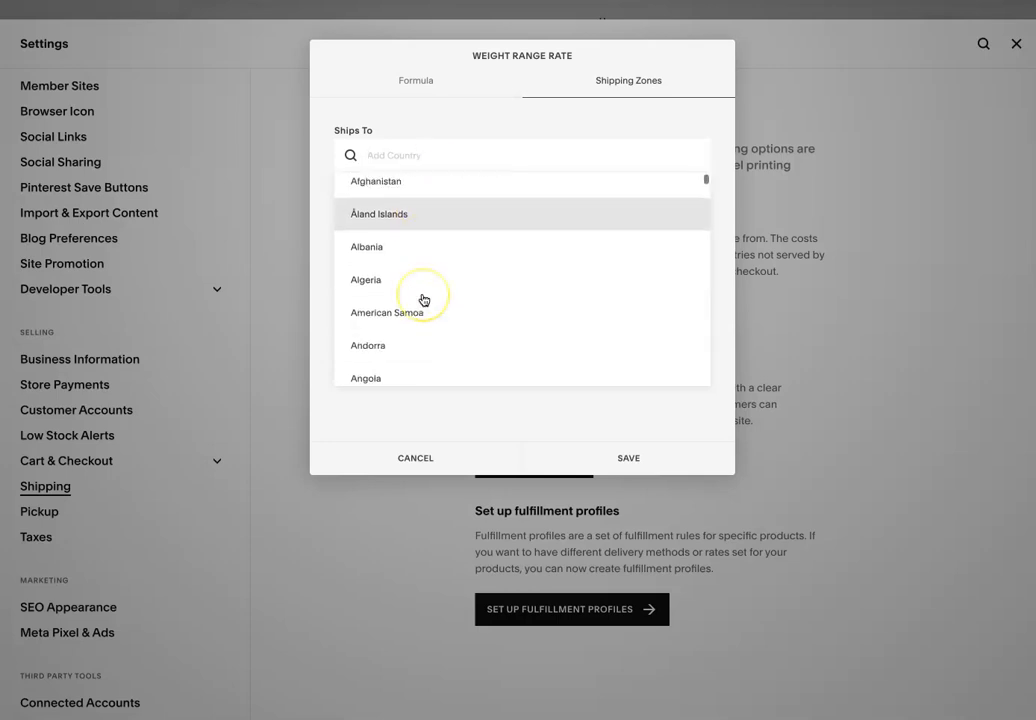
pyautogui.scroll(-3)
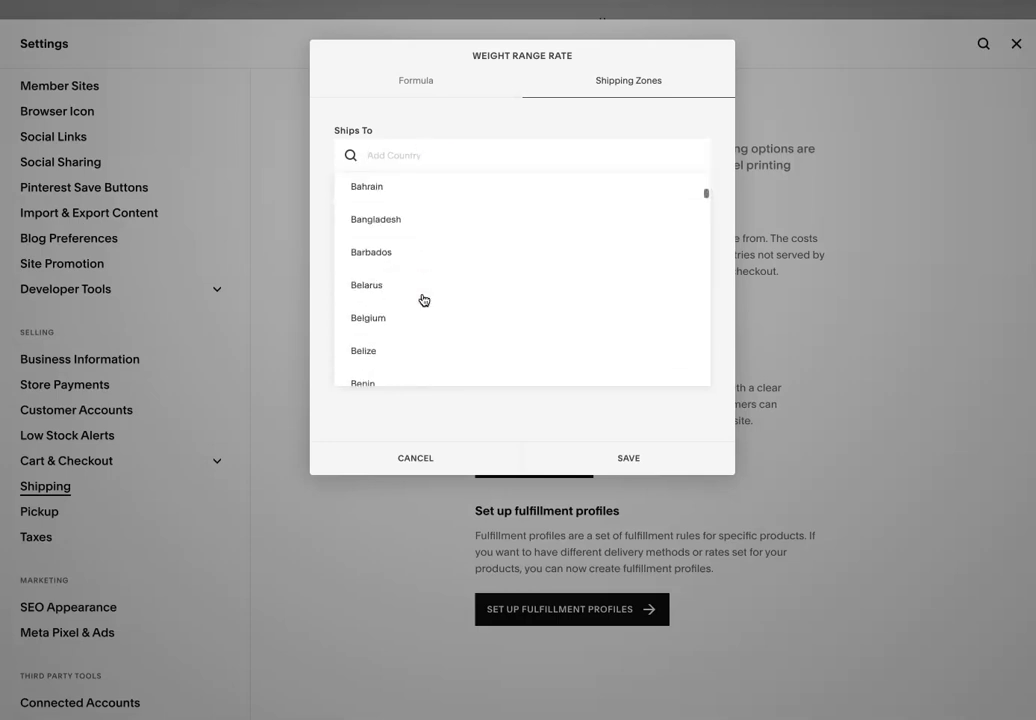
pyautogui.scroll(-3)
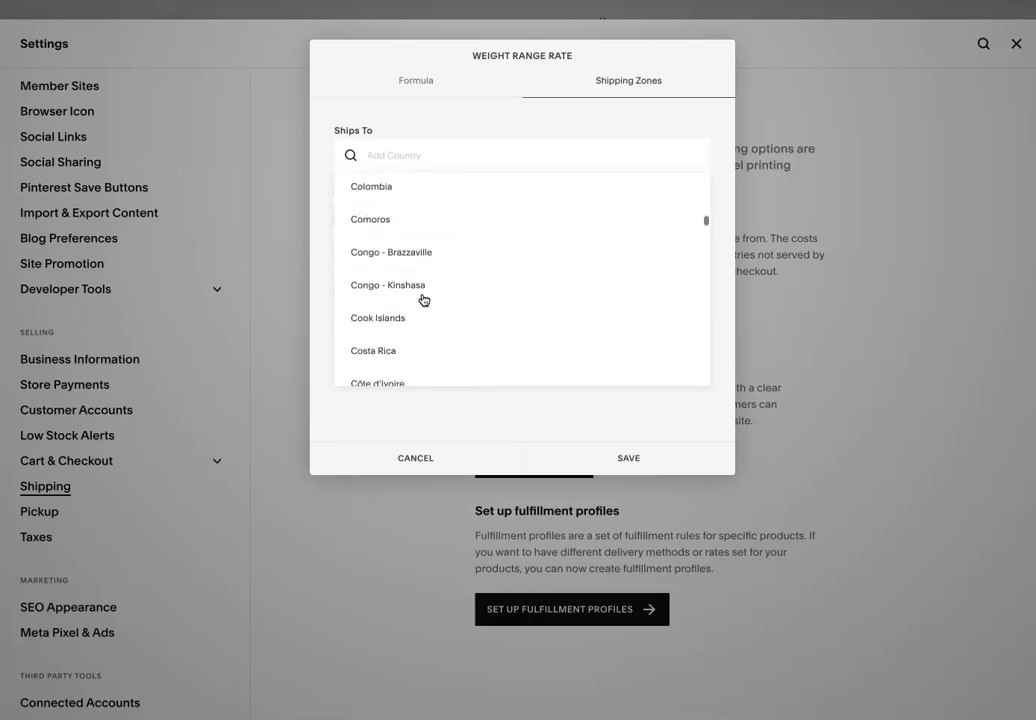
pyautogui.write('uni')
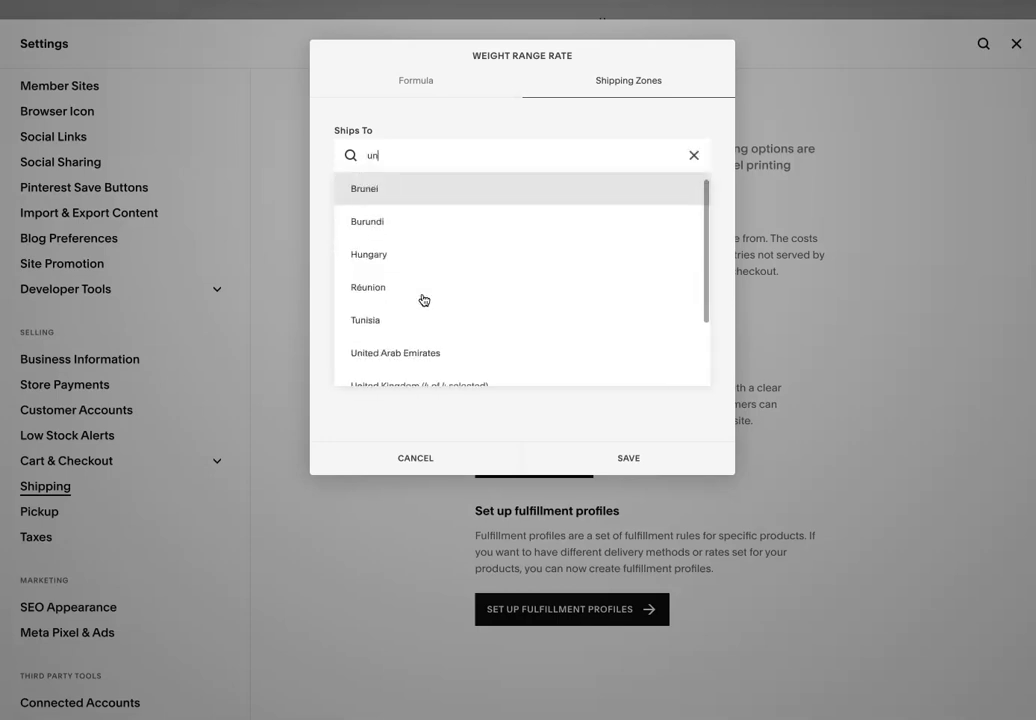
pyautogui.write('unite')
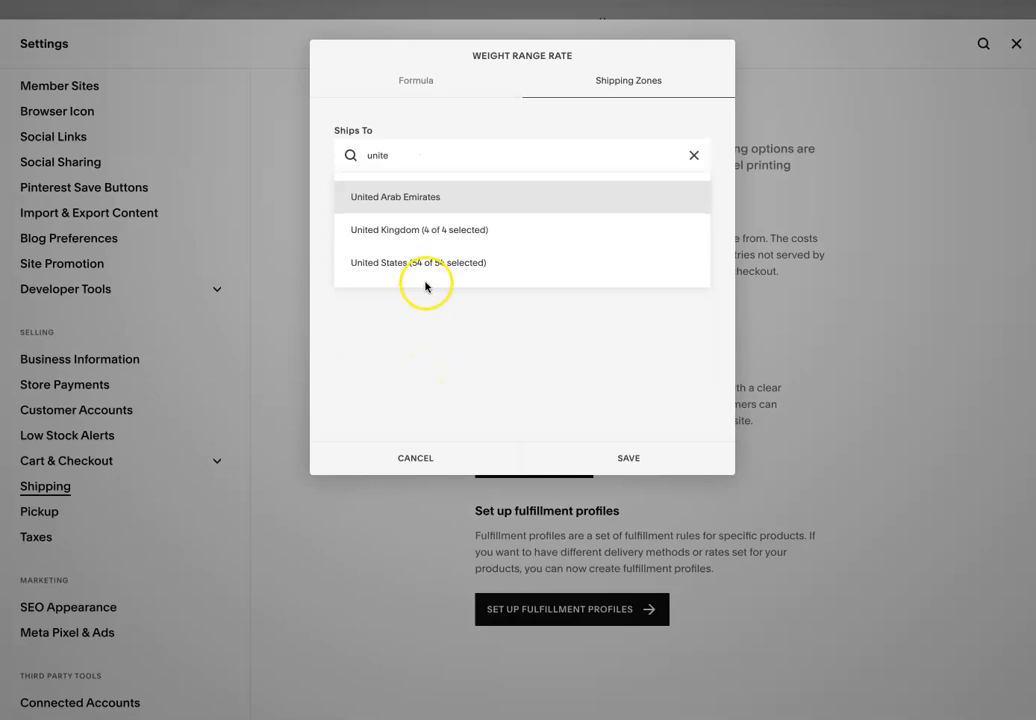
pyautogui.click(418, 263)
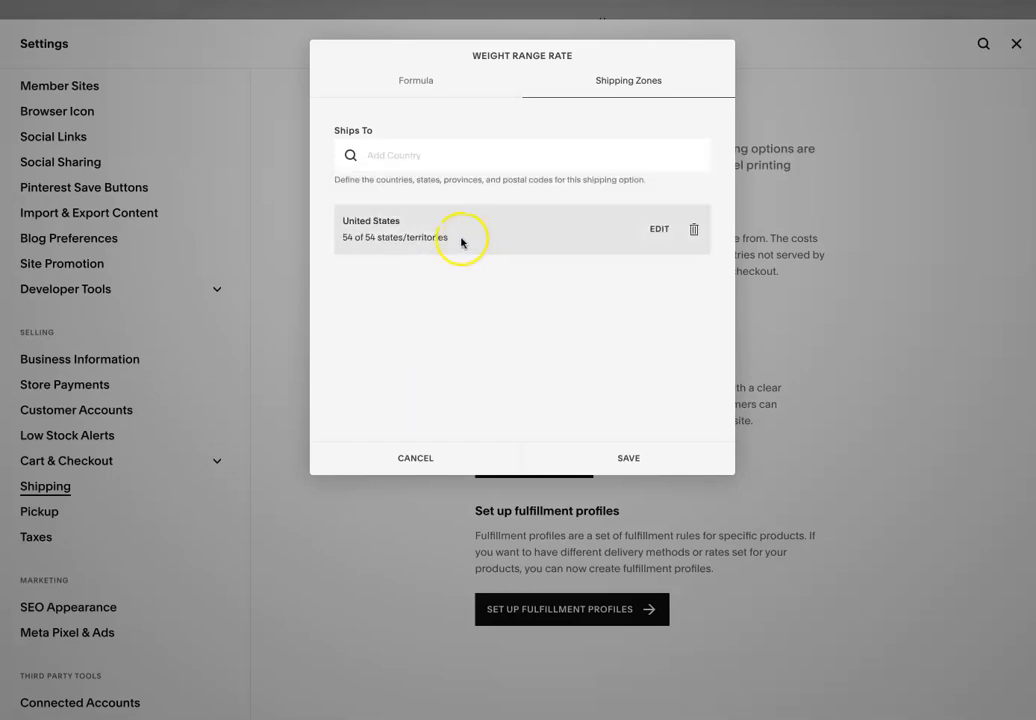
pyautogui.click(659, 229)
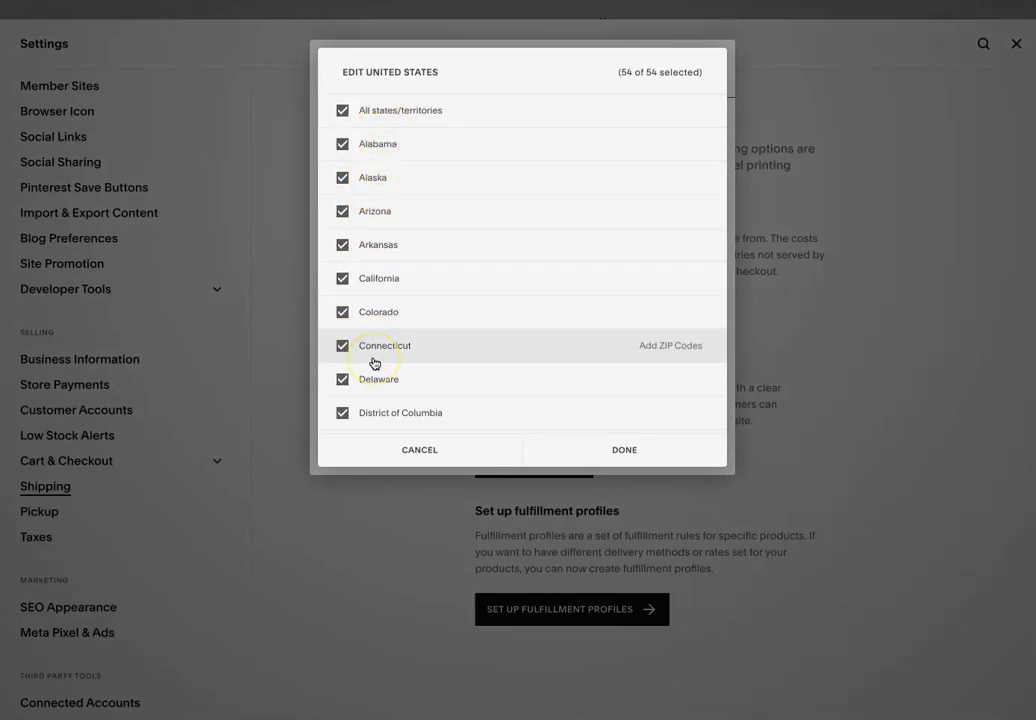
# Keep all 54 US states, return to the weight tiers, and save Next Day
pyautogui.scroll(-3)
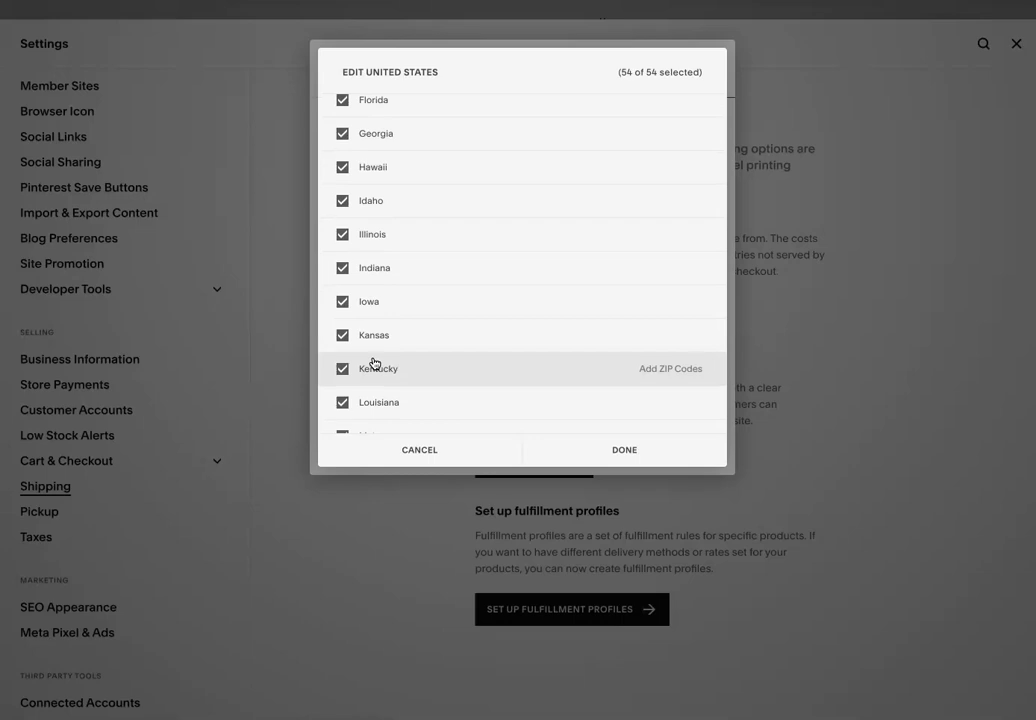
pyautogui.scroll(3)
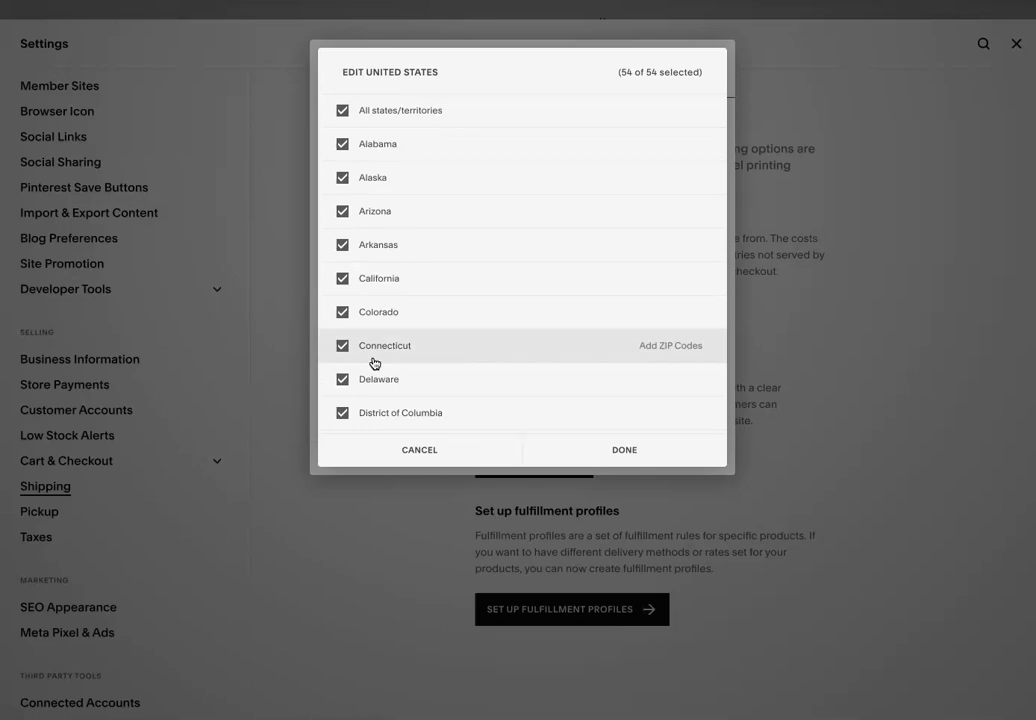
pyautogui.click(612, 449)
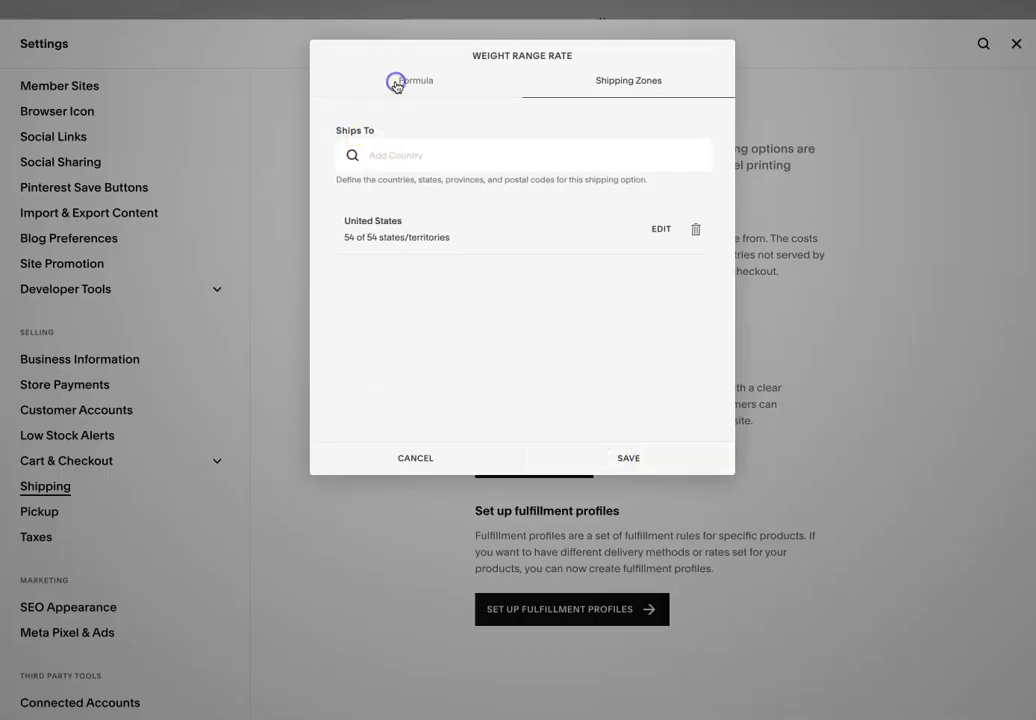
pyautogui.click(415, 80)
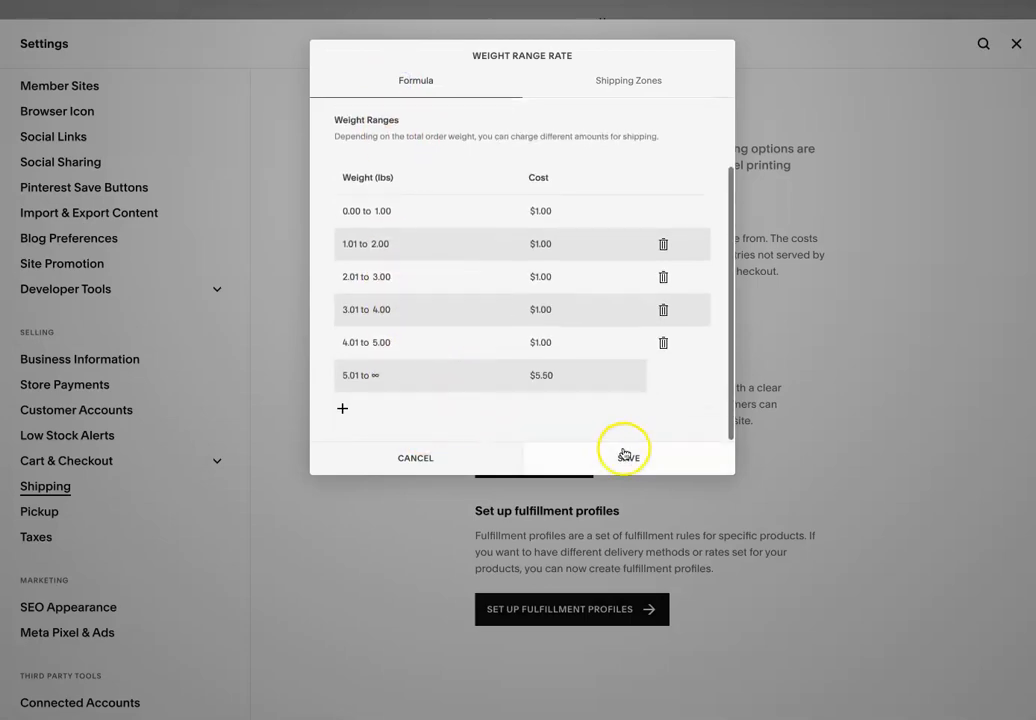
pyautogui.click(625, 452)
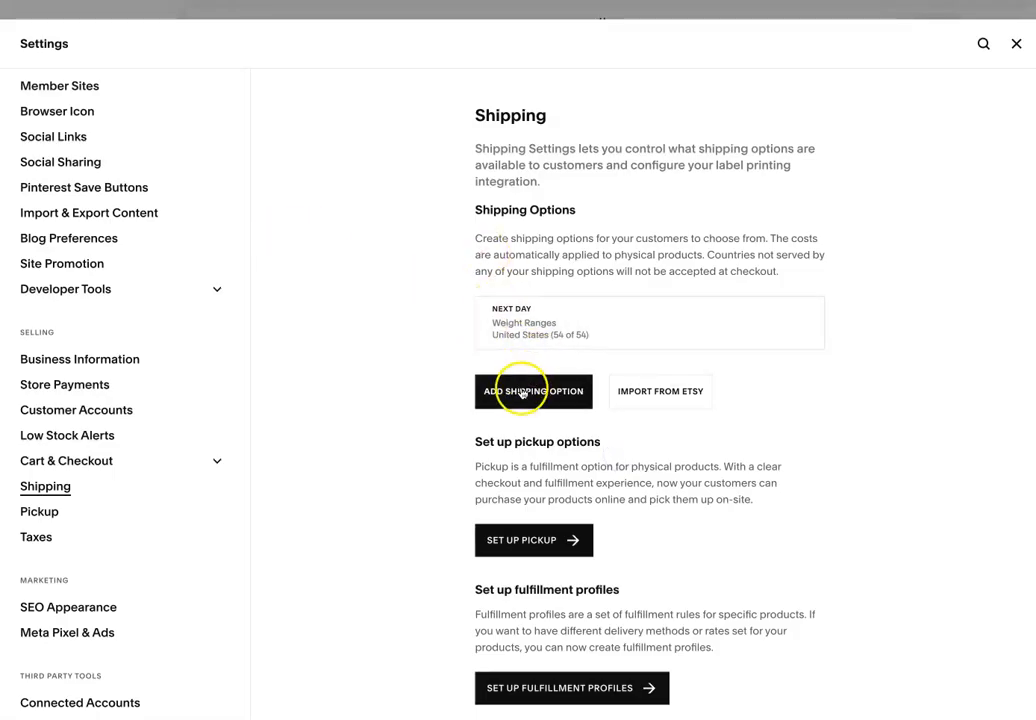
# Add a flat-rate option named 'Free Shipping' with $0.00 per-order and per-item fees
pyautogui.click(533, 391)
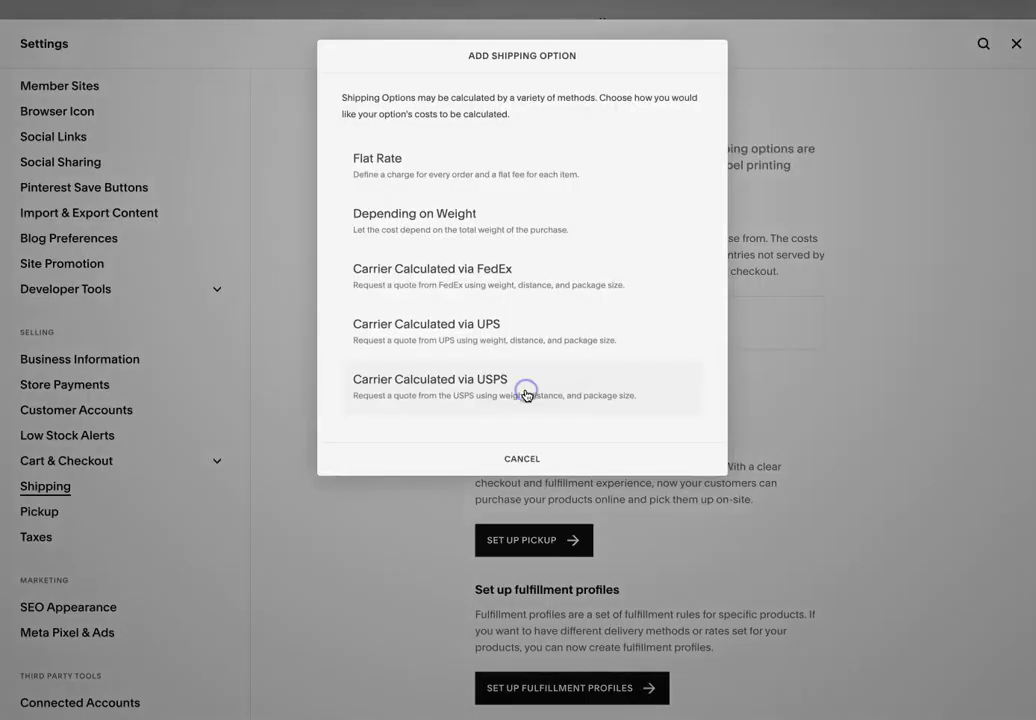
pyautogui.click(376, 165)
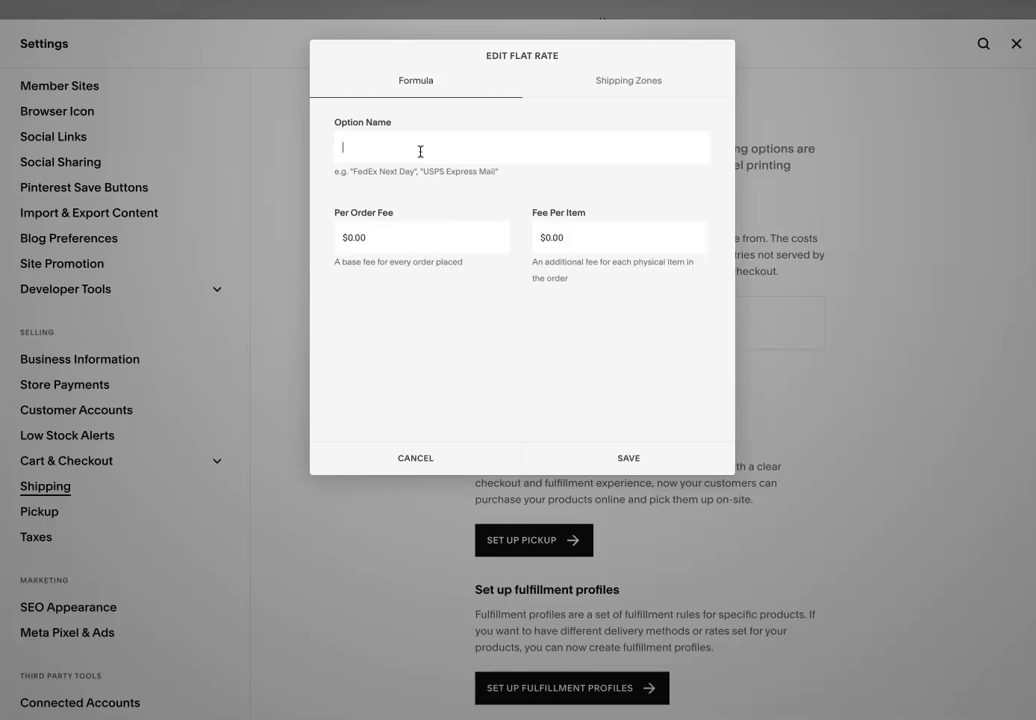
pyautogui.moveTo(418, 211)
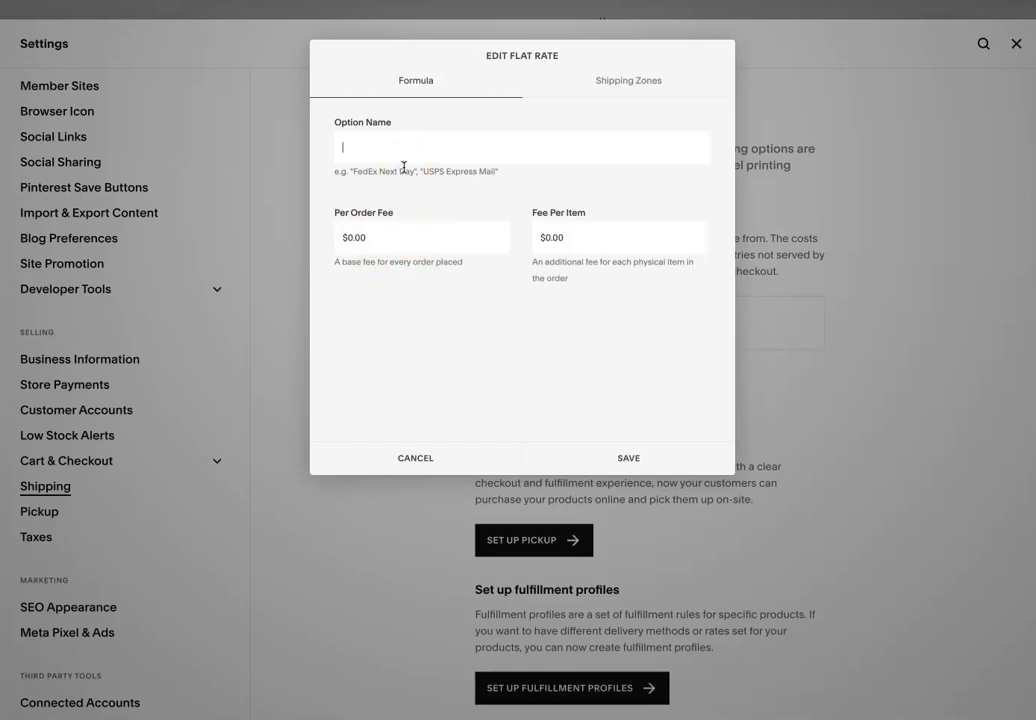
pyautogui.write('Standard Shipping')
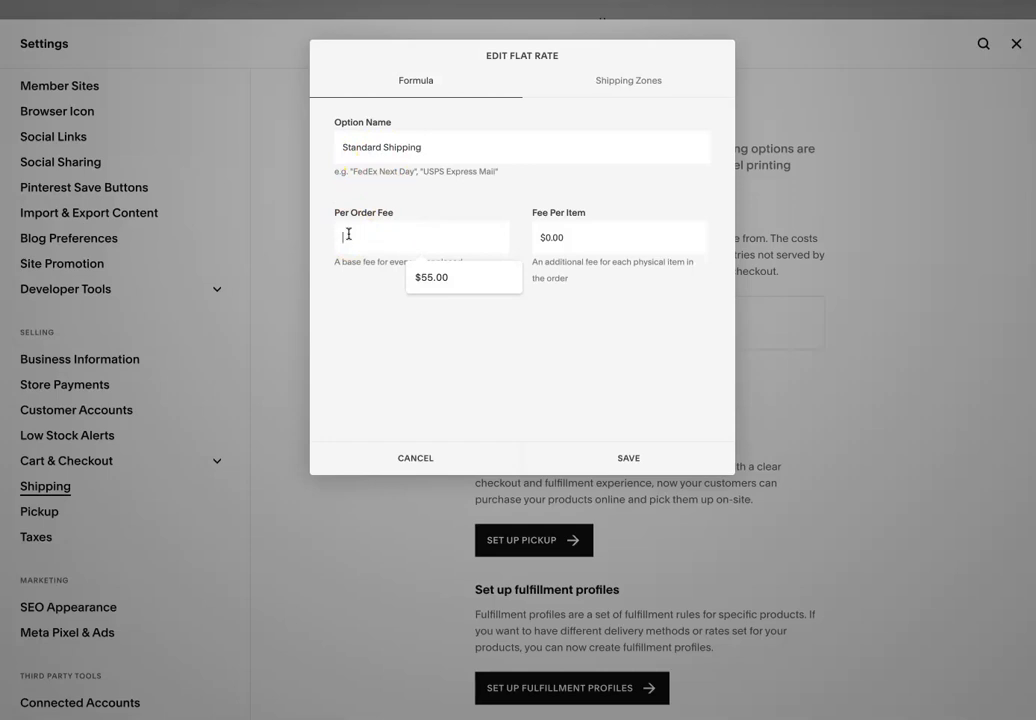
pyautogui.write('20')
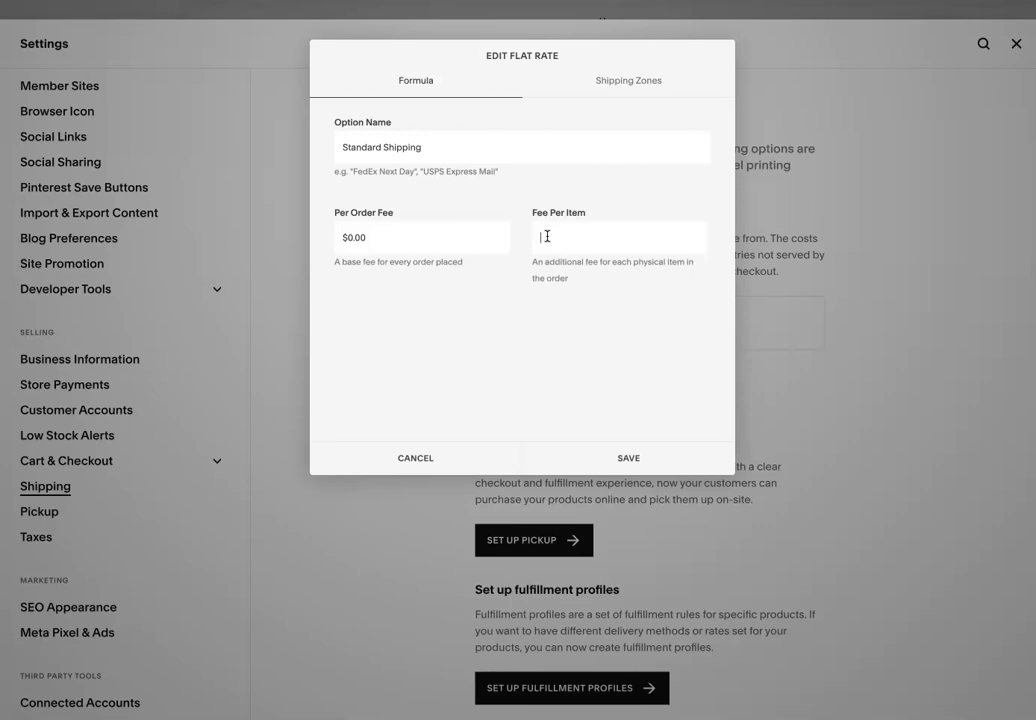
pyautogui.write('1.00')
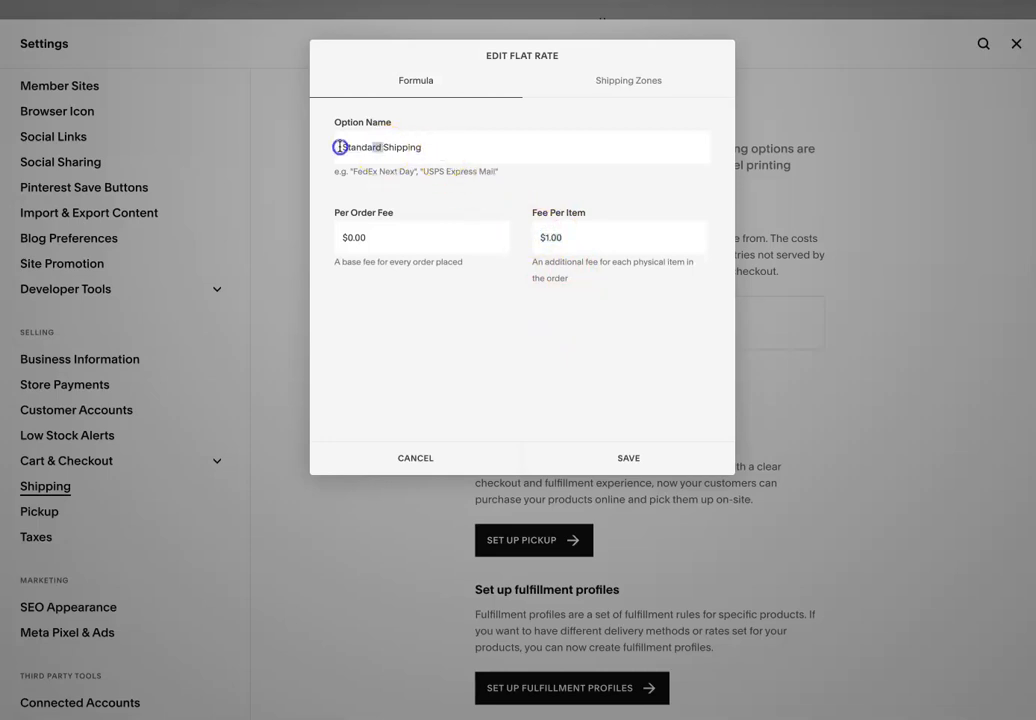
pyautogui.write('Free Shipping')
pyautogui.click(620, 237)
pyautogui.write('0')
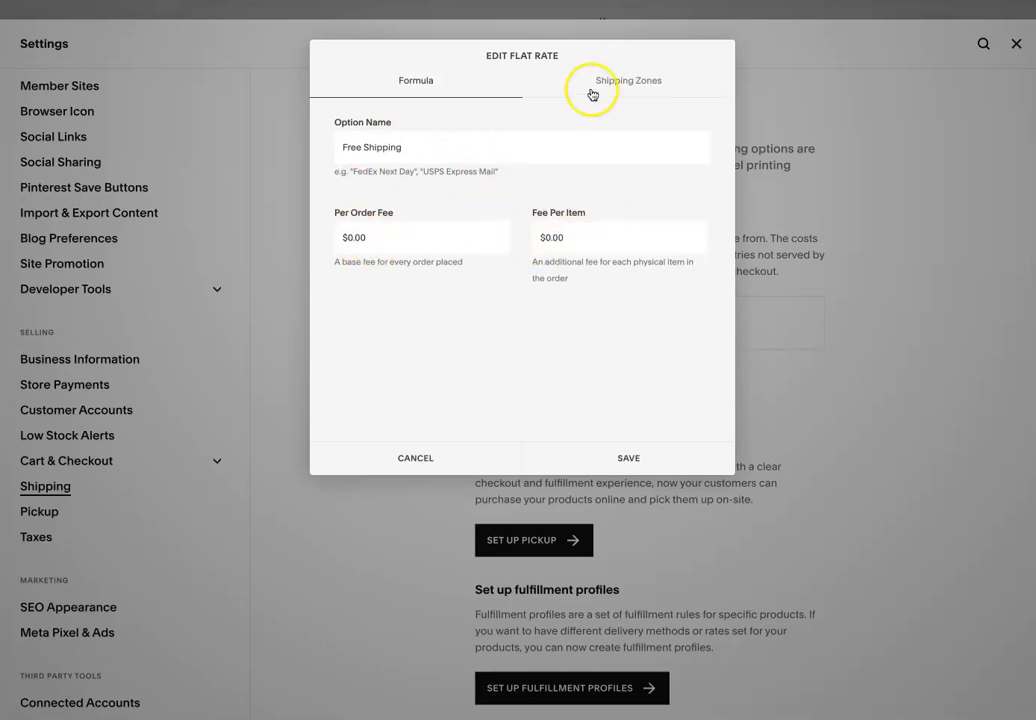
# Add Argentina as Free Shipping's destination and save the option
pyautogui.click(628, 80)
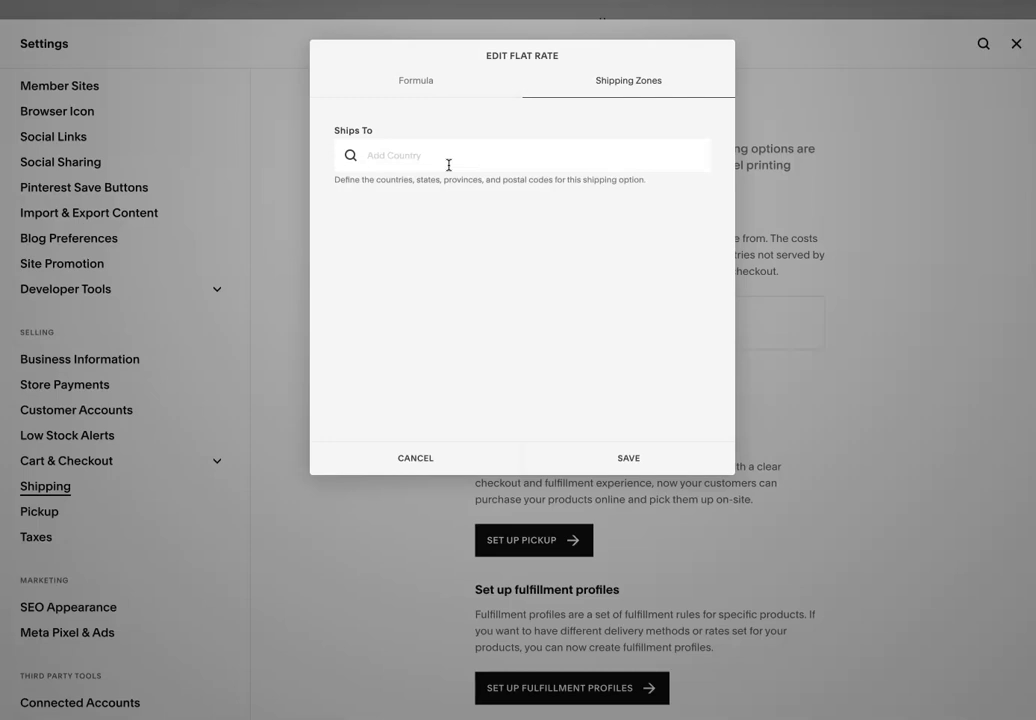
pyautogui.click(450, 155)
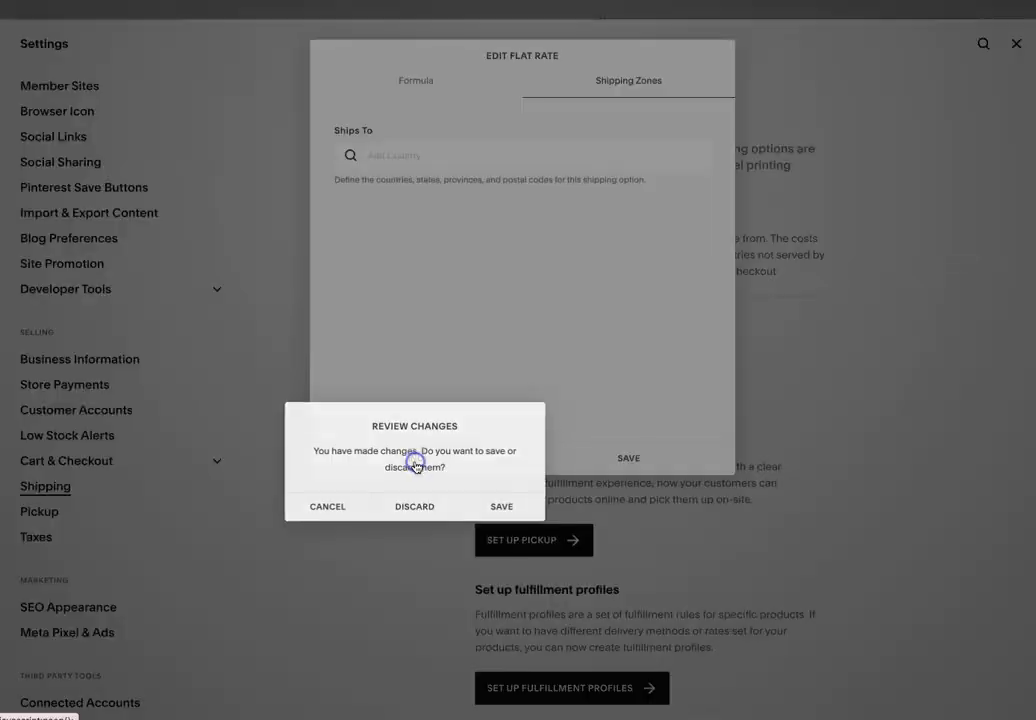
pyautogui.click(491, 506)
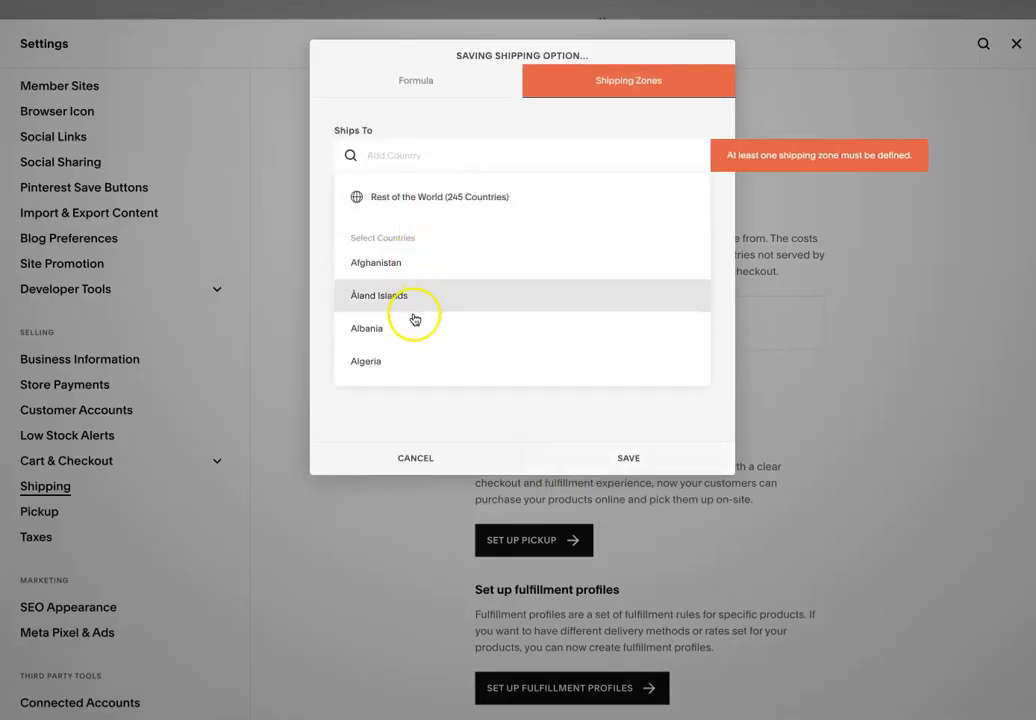
pyautogui.scroll(-3)
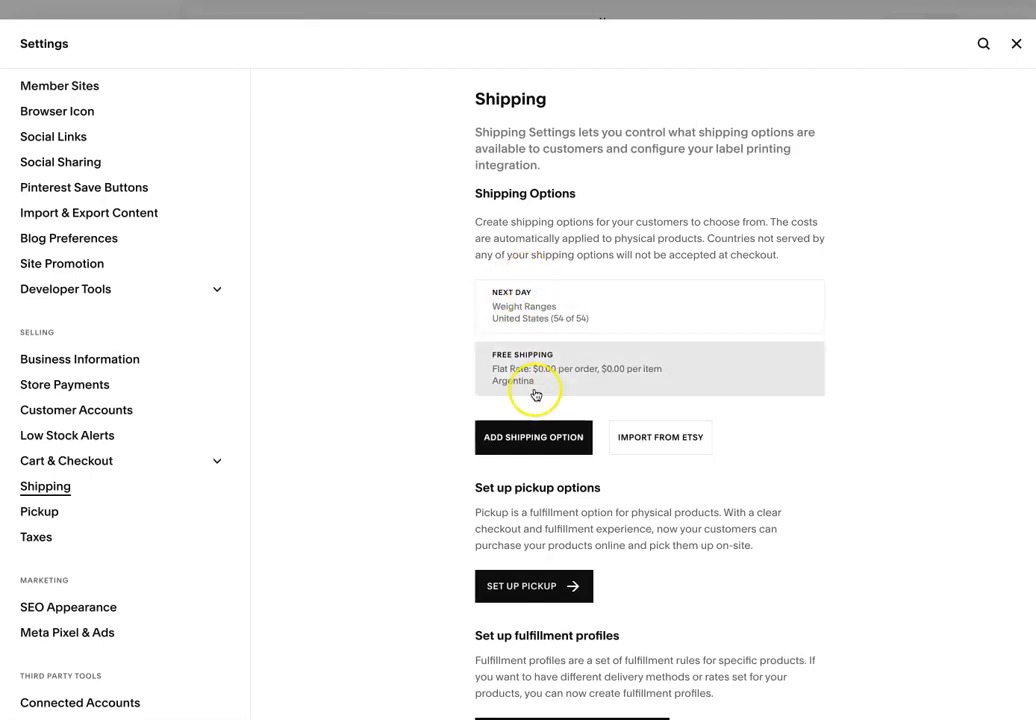
# Start a new custom fulfillment profile named 'Soaps'
pyautogui.scroll(-3)
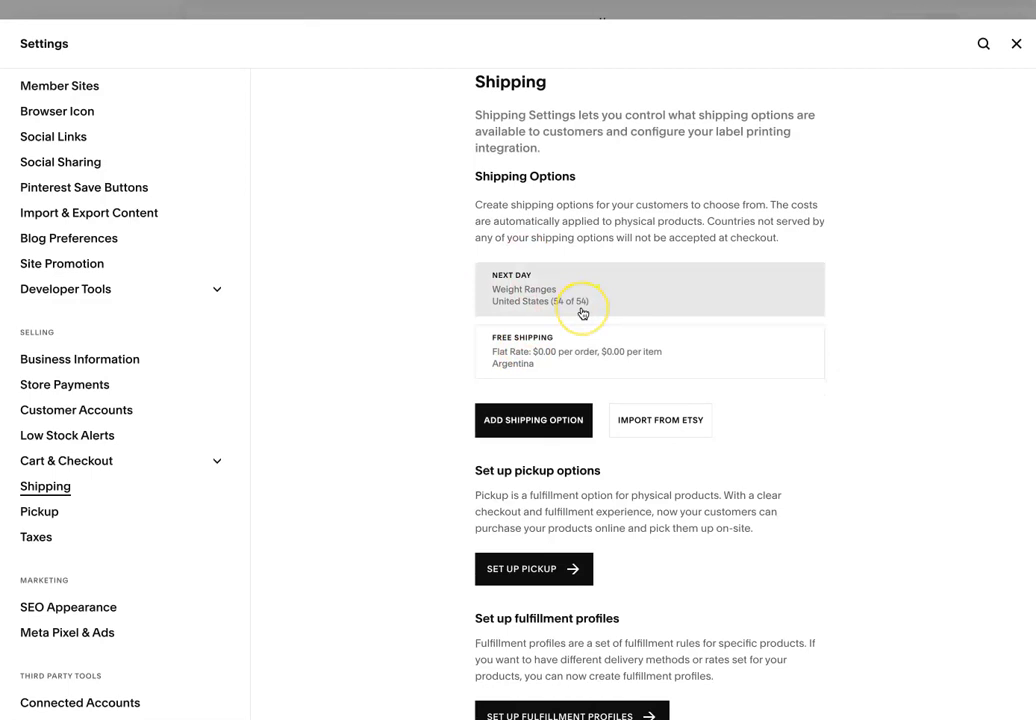
pyautogui.scroll(-3)
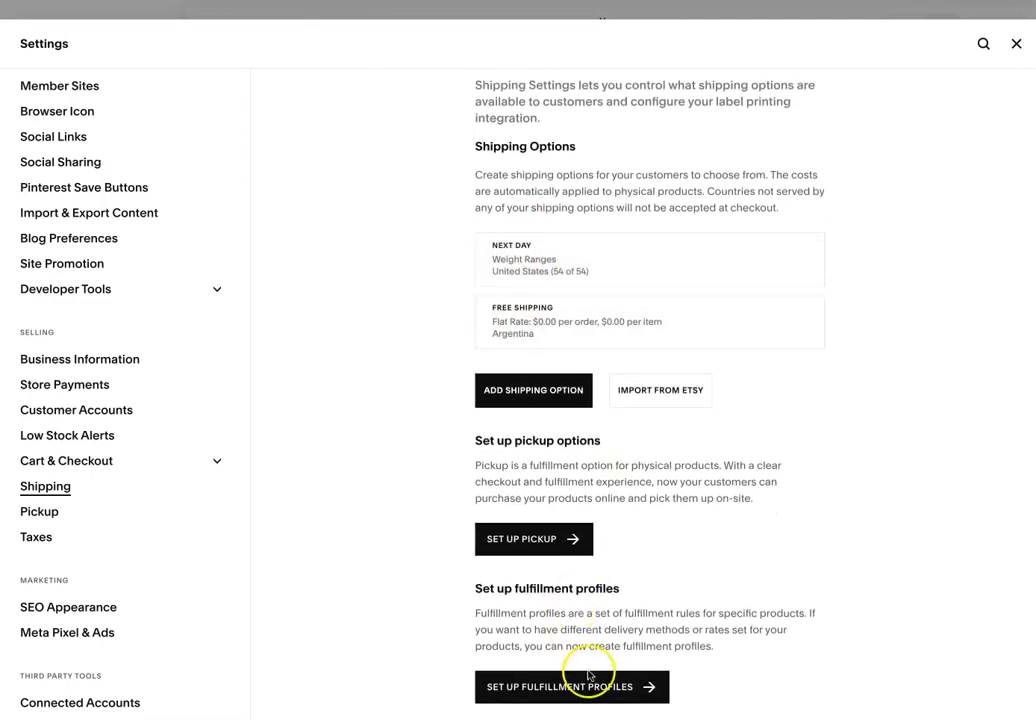
pyautogui.click(571, 687)
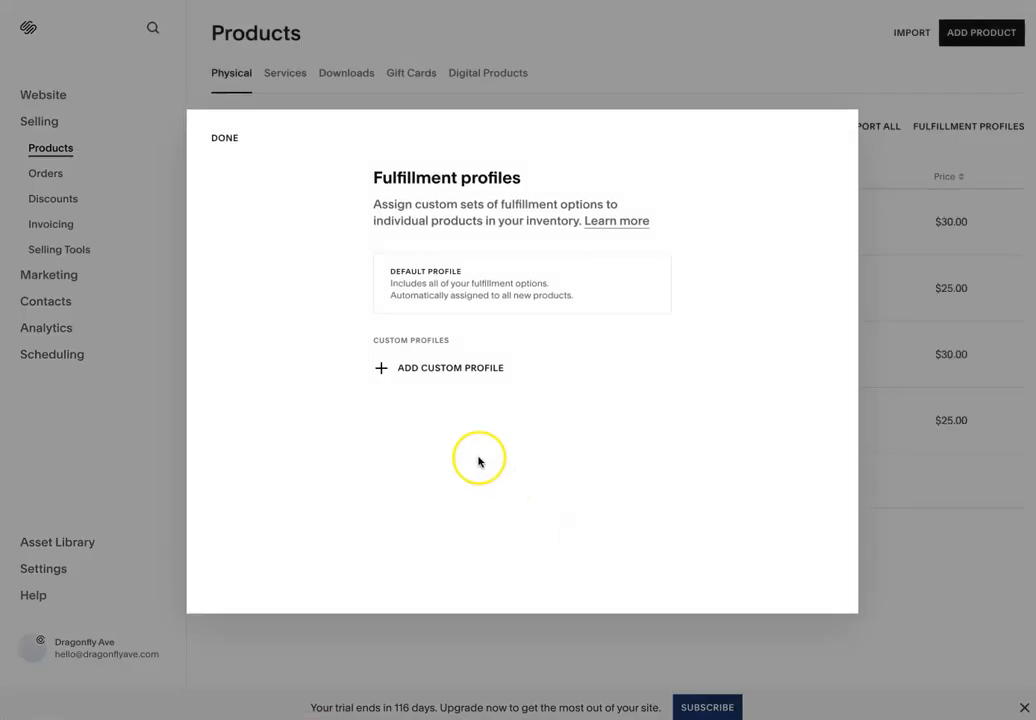
pyautogui.moveTo(419, 271)
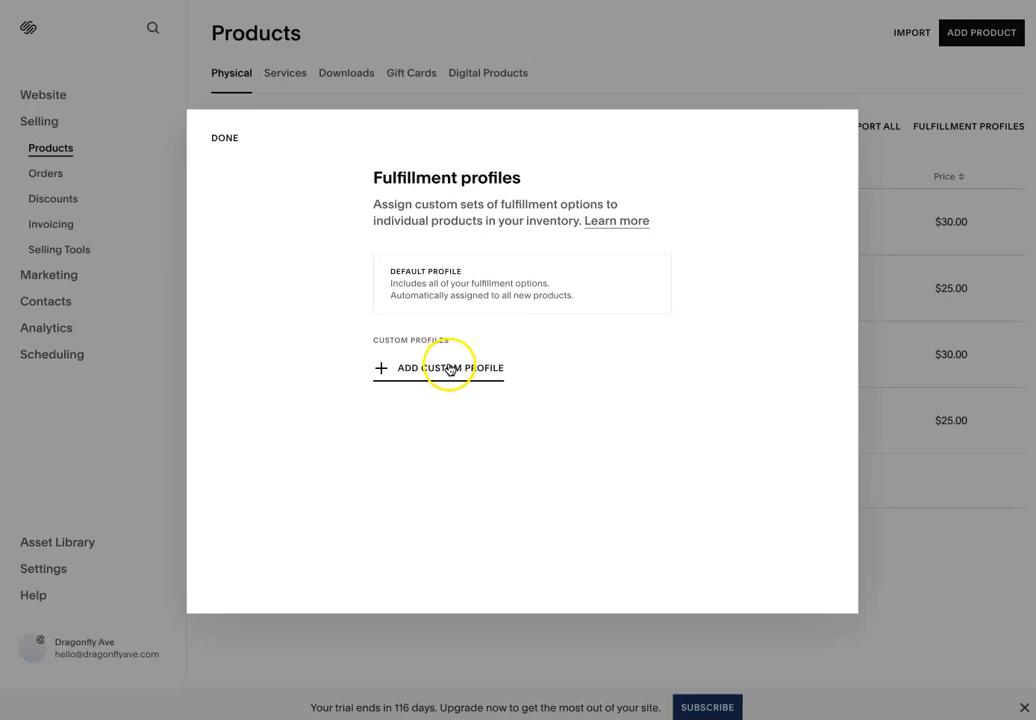
pyautogui.click(438, 368)
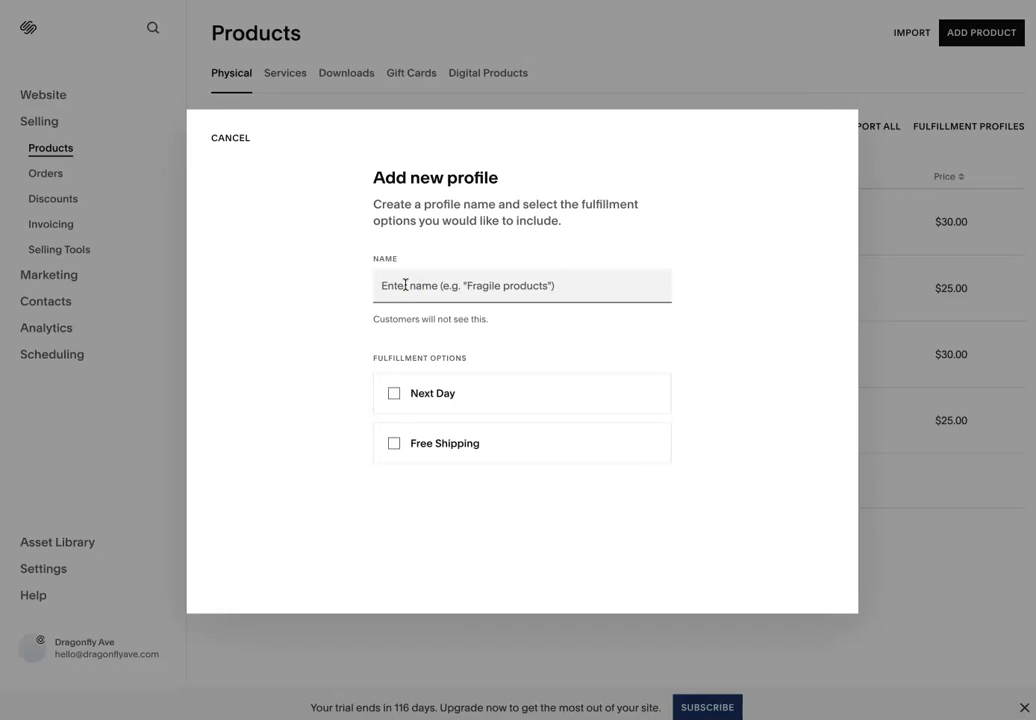
pyautogui.write('Soaps')
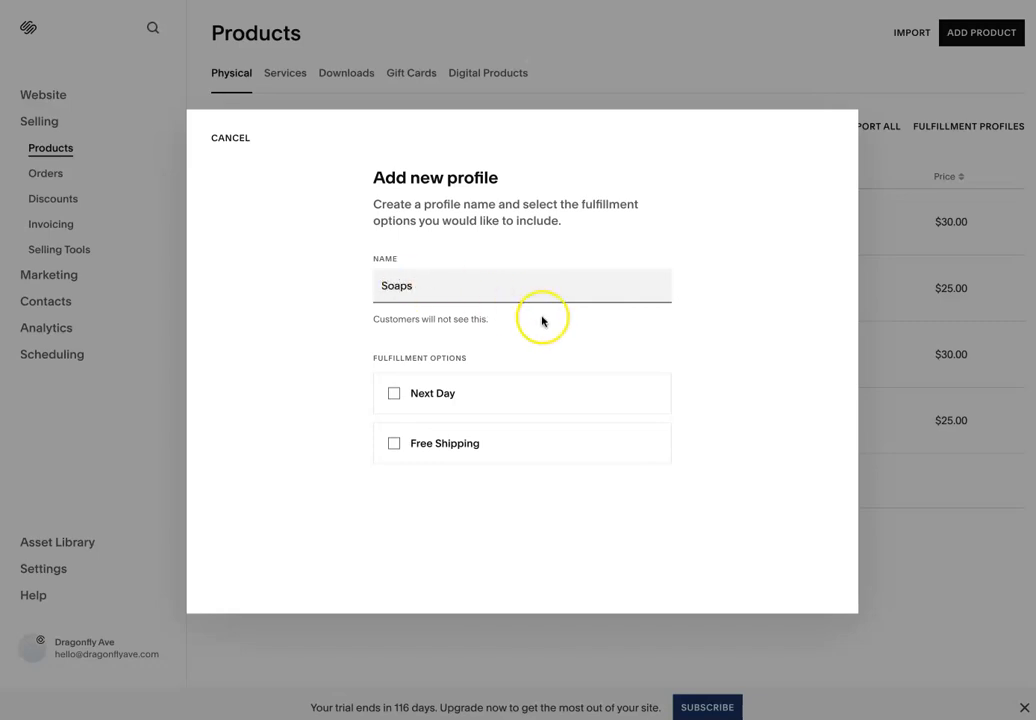
# Include one fulfillment option in Soaps, then return to the products list
pyautogui.click(393, 393)
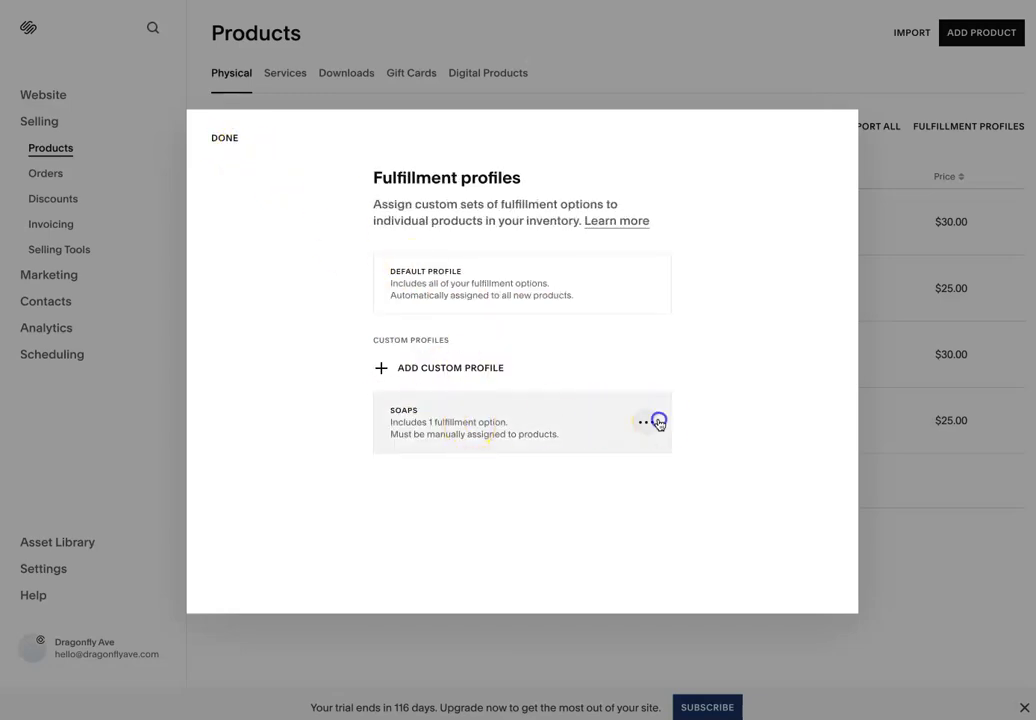
pyautogui.click(640, 420)
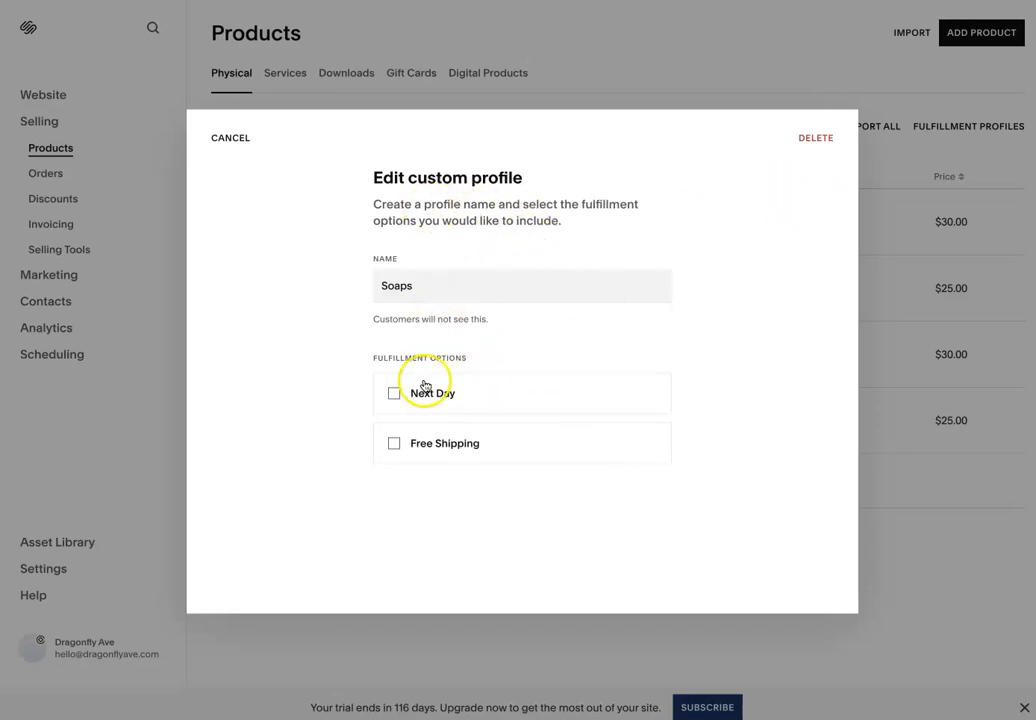
pyautogui.click(230, 138)
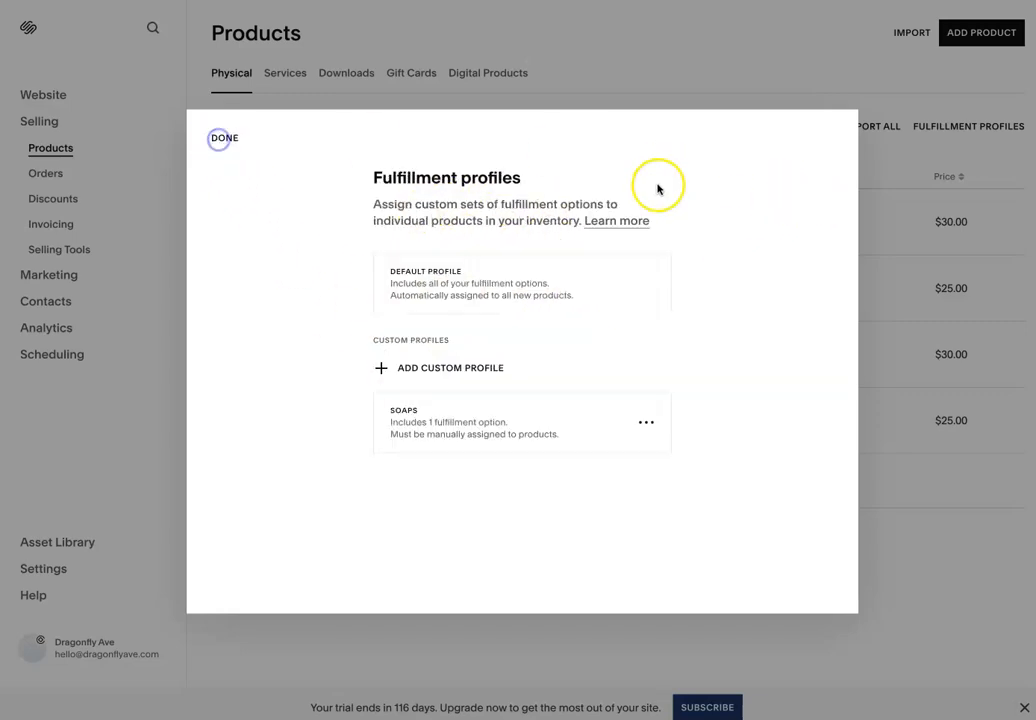
pyautogui.click(224, 138)
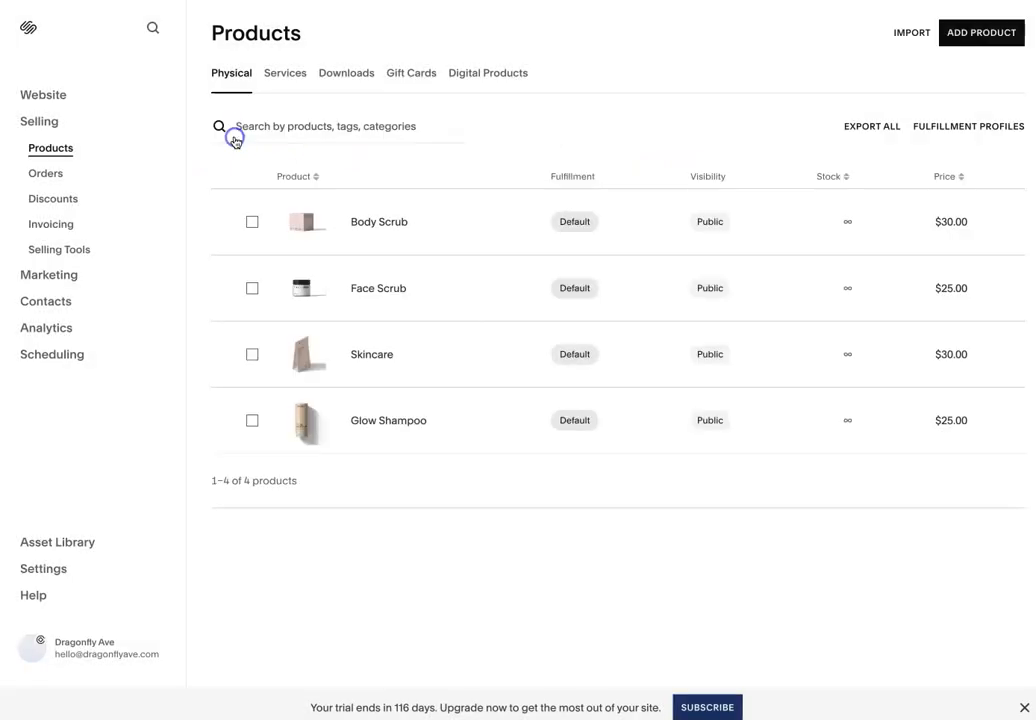
pyautogui.moveTo(465, 207)
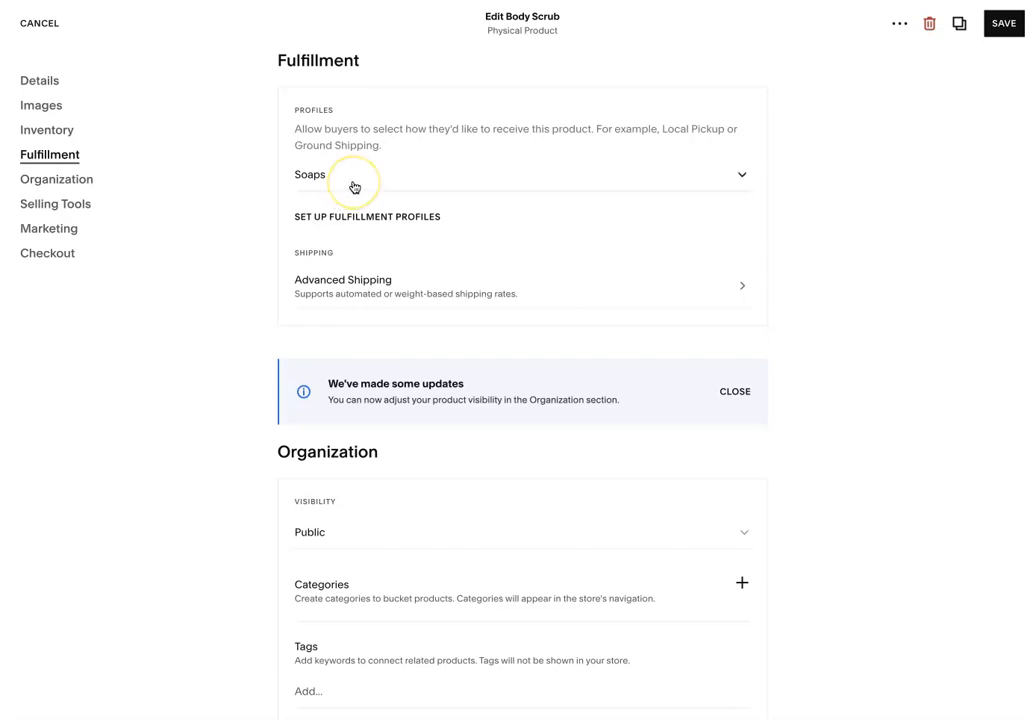
# Apply the Soaps profile's package settings to Body Scrub and save the product
pyautogui.scroll(-3)
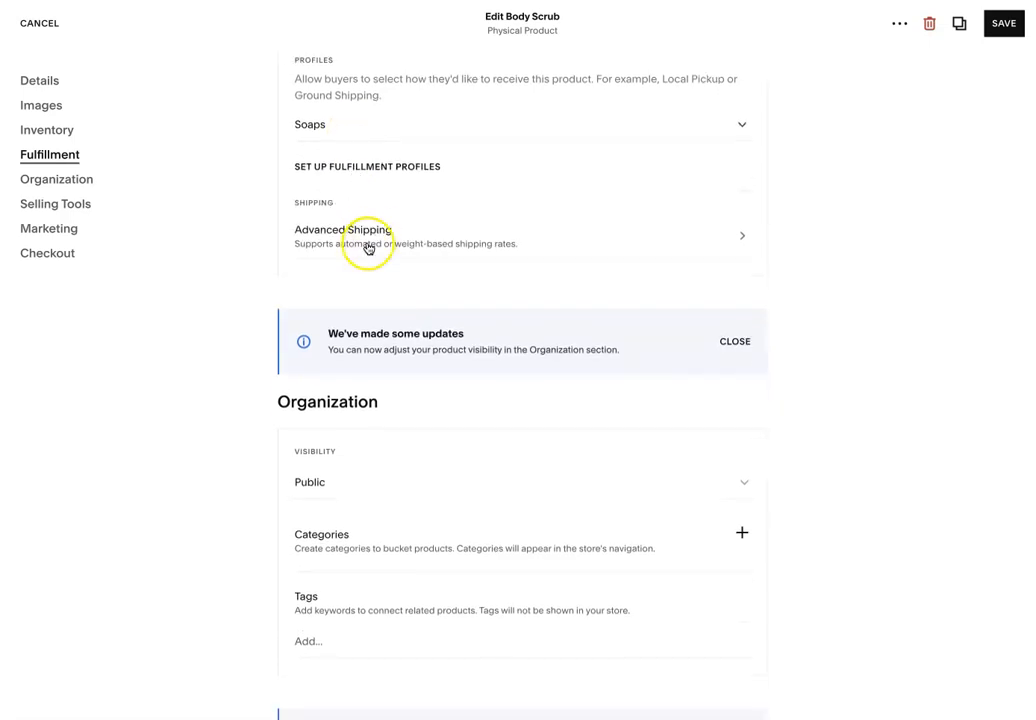
pyautogui.click(342, 236)
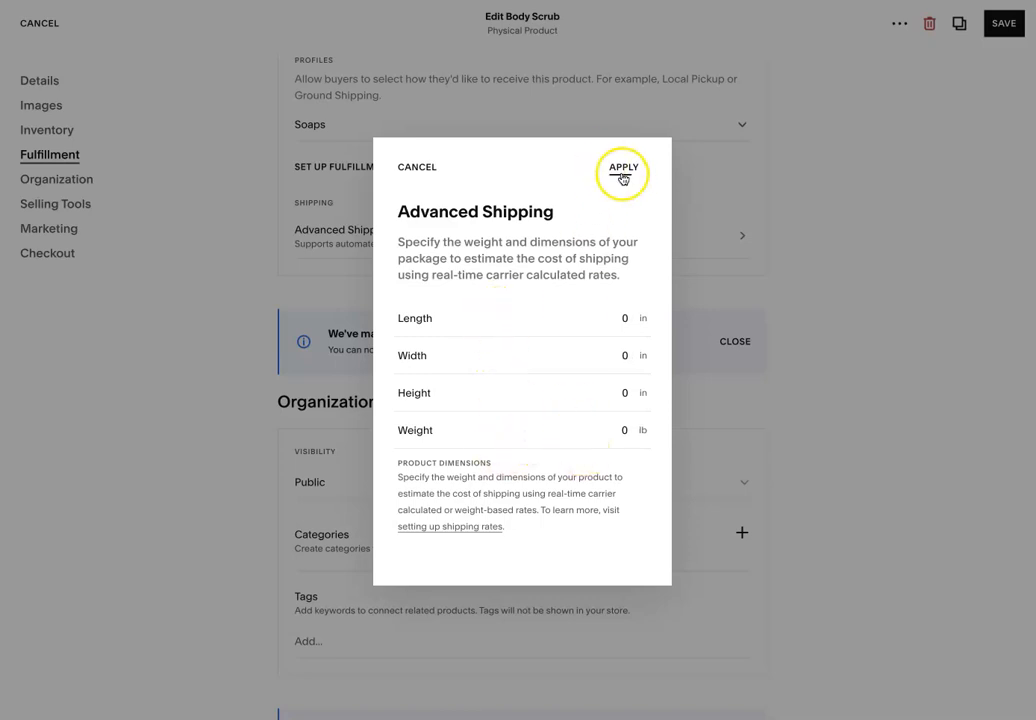
pyautogui.click(622, 167)
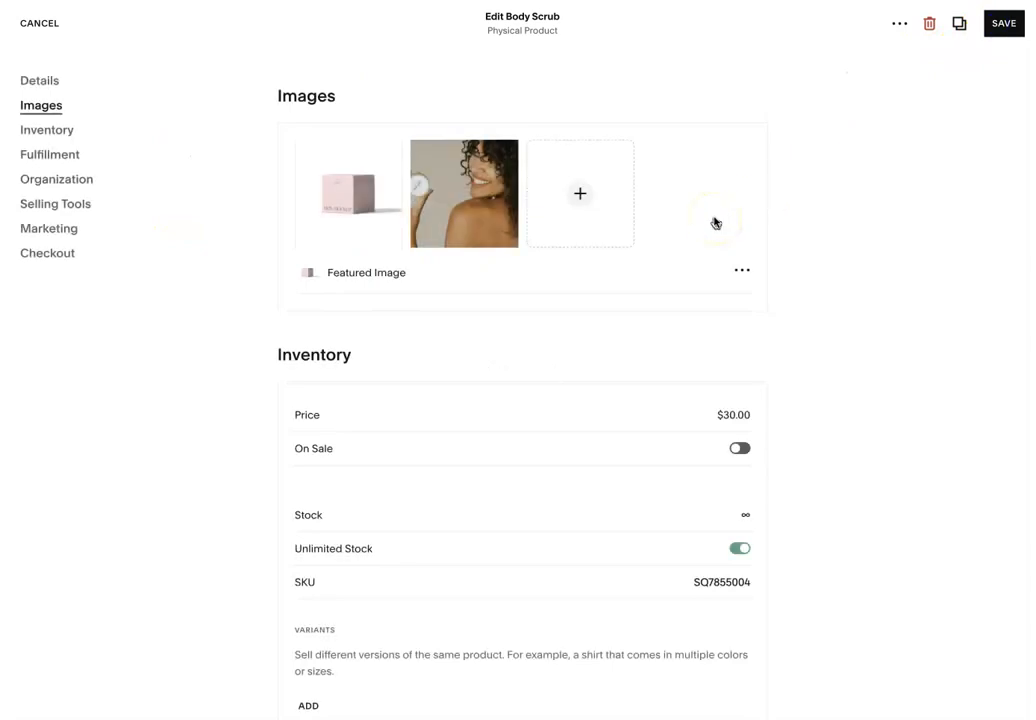
pyautogui.click(40, 23)
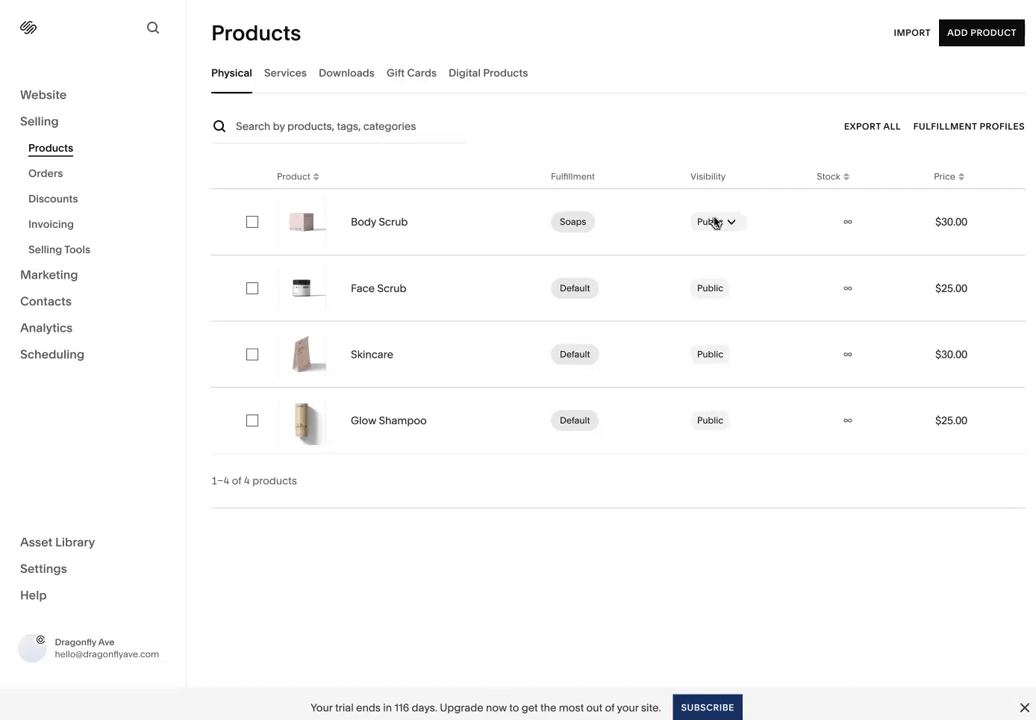
pyautogui.moveTo(561, 424)
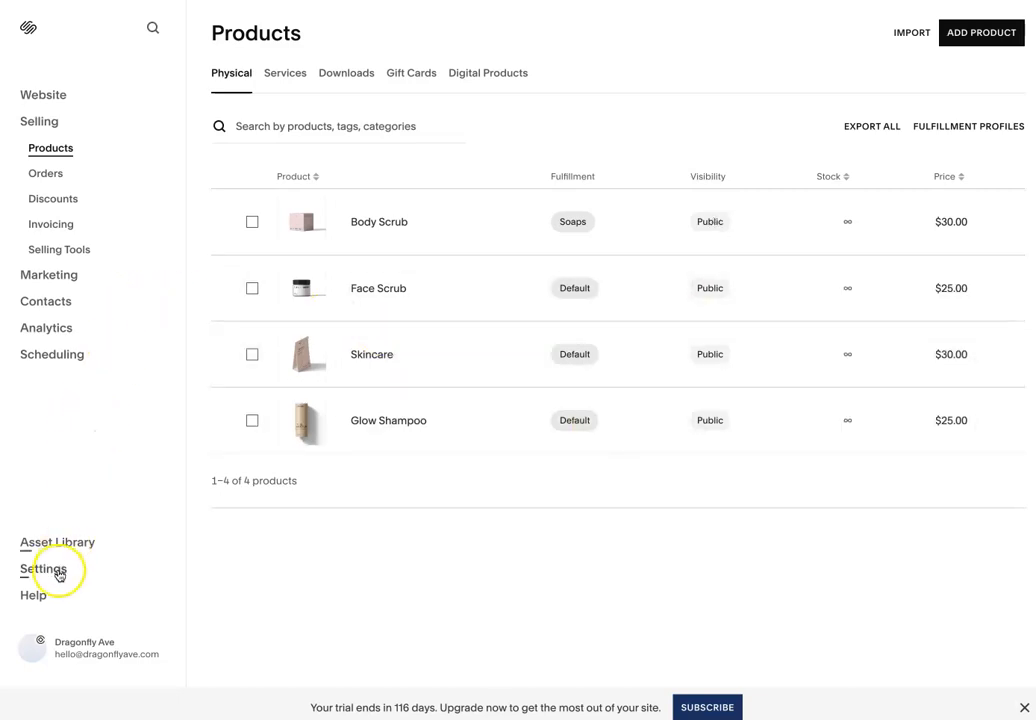
# Review the shipping settings, close Settings, and switch to the Website pages with Home showing
pyautogui.click(43, 569)
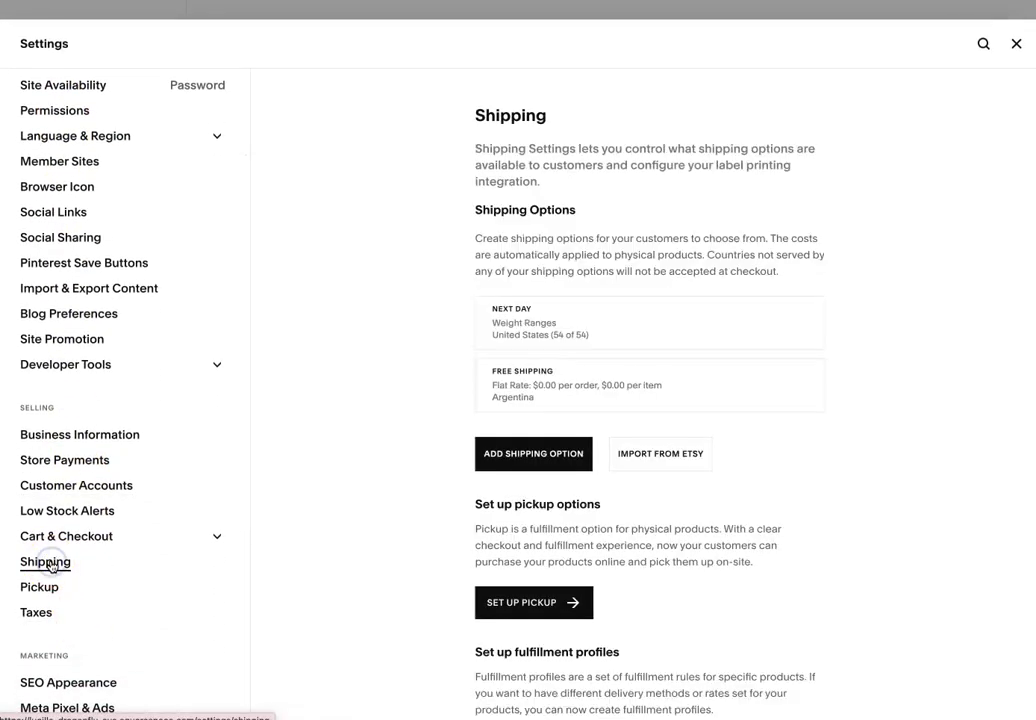
pyautogui.scroll(-3)
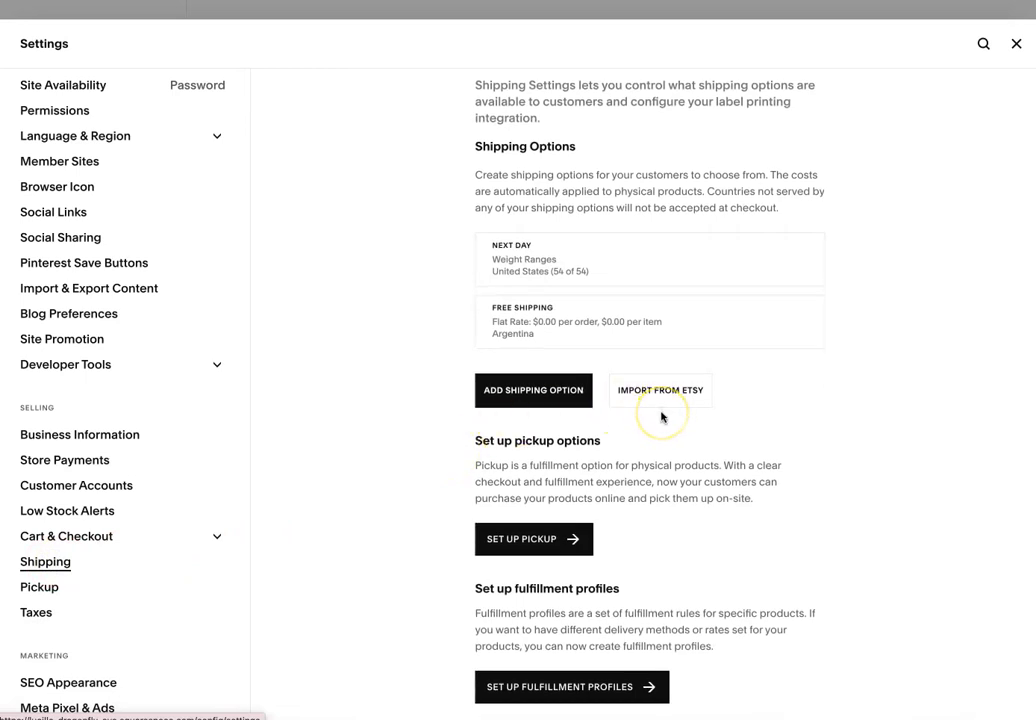
pyautogui.moveTo(805, 231)
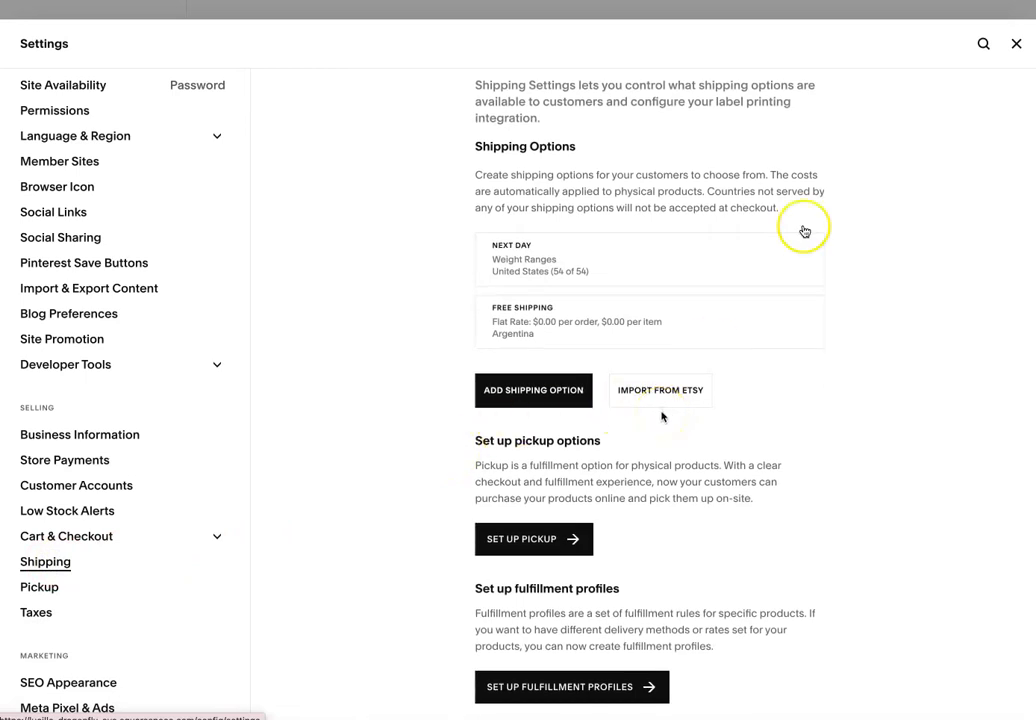
pyautogui.click(1016, 43)
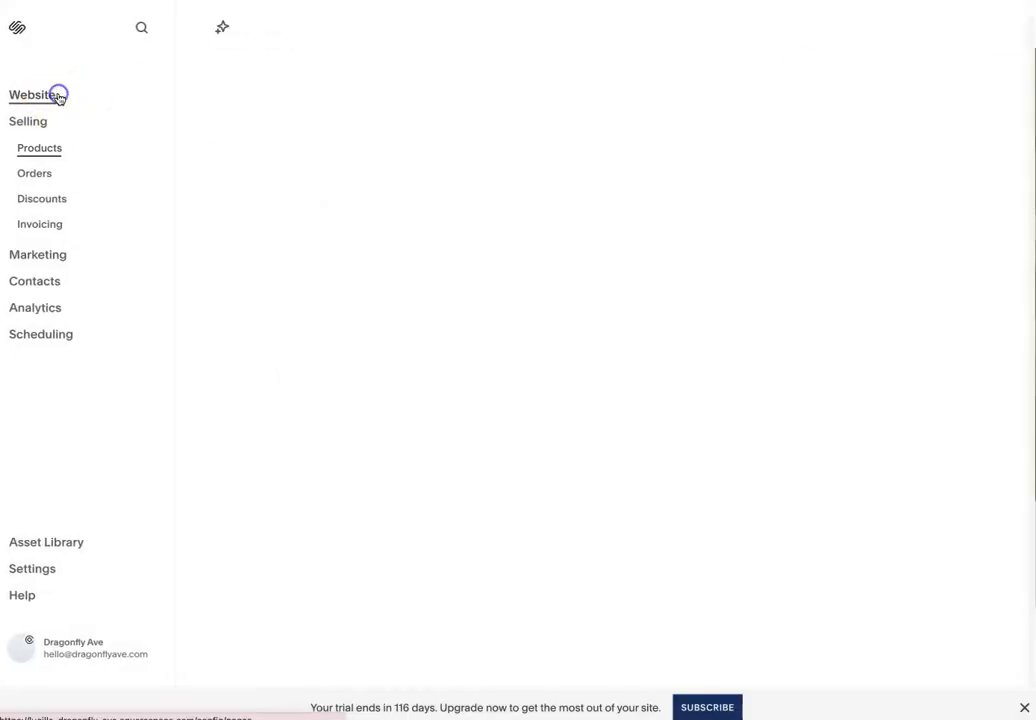
pyautogui.click(36, 95)
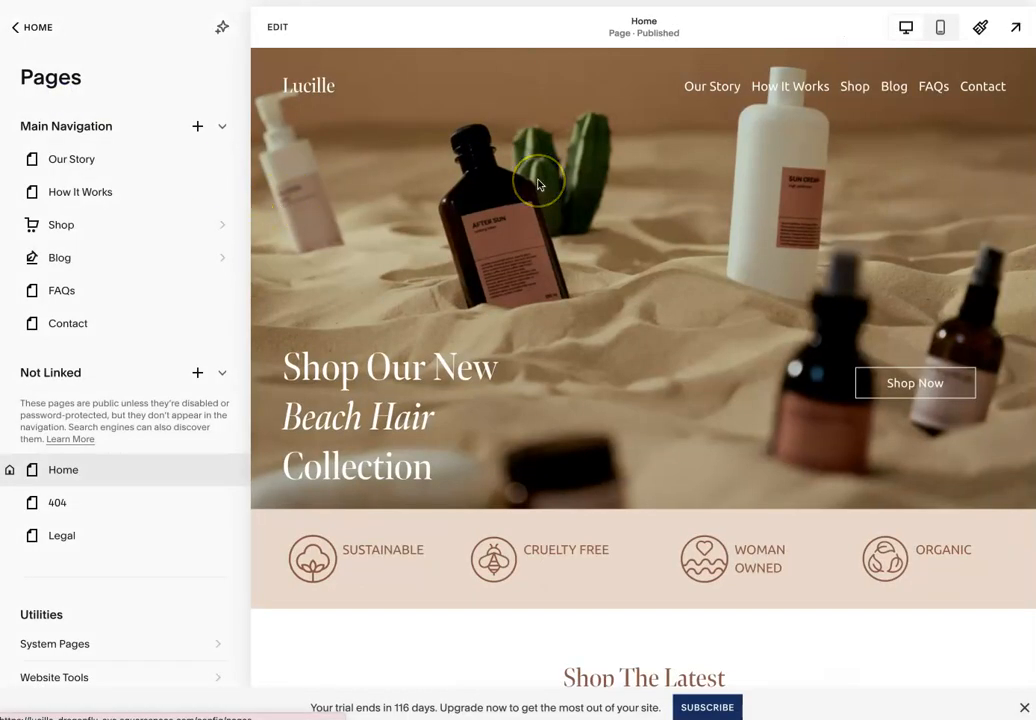